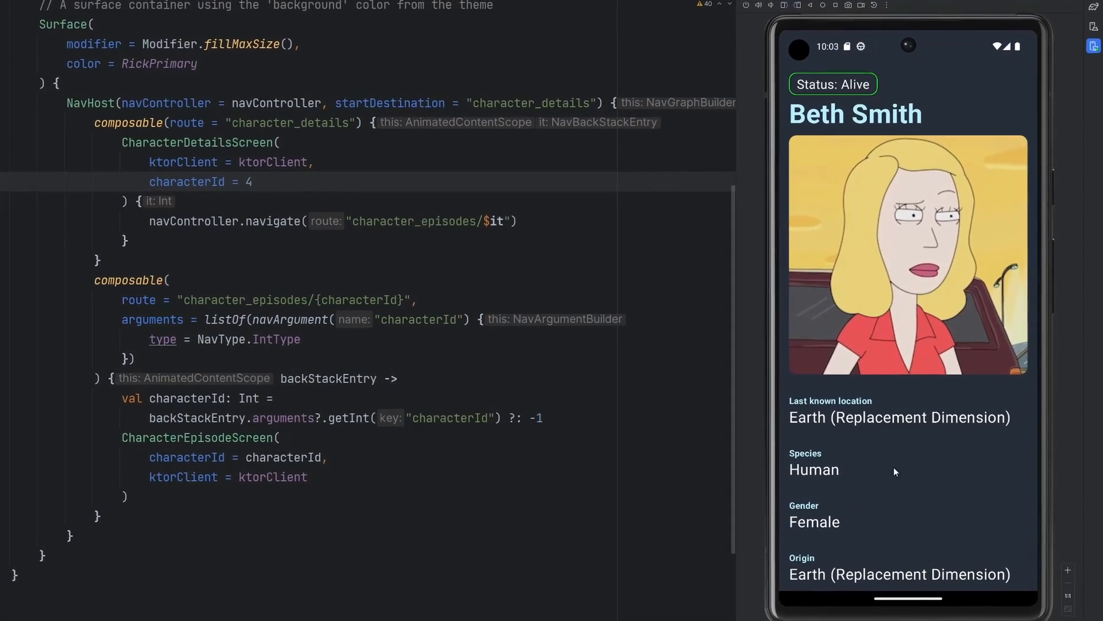
Scroll Beth Smith's details in the running app and open her full episode list.
scroll("down", 3)
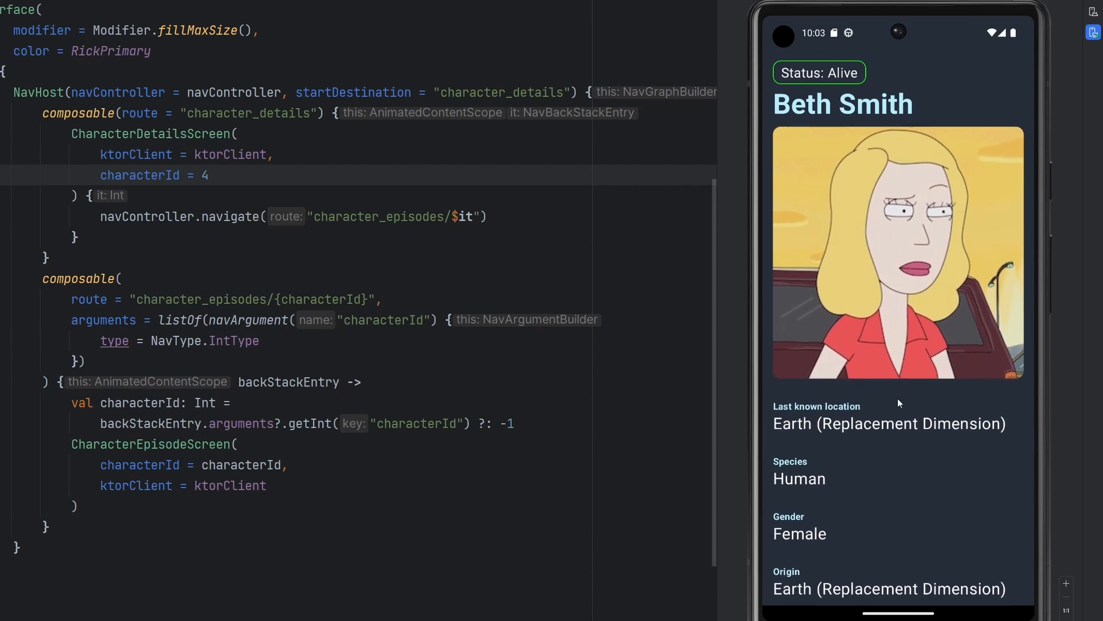
mouse_move(864, 484)
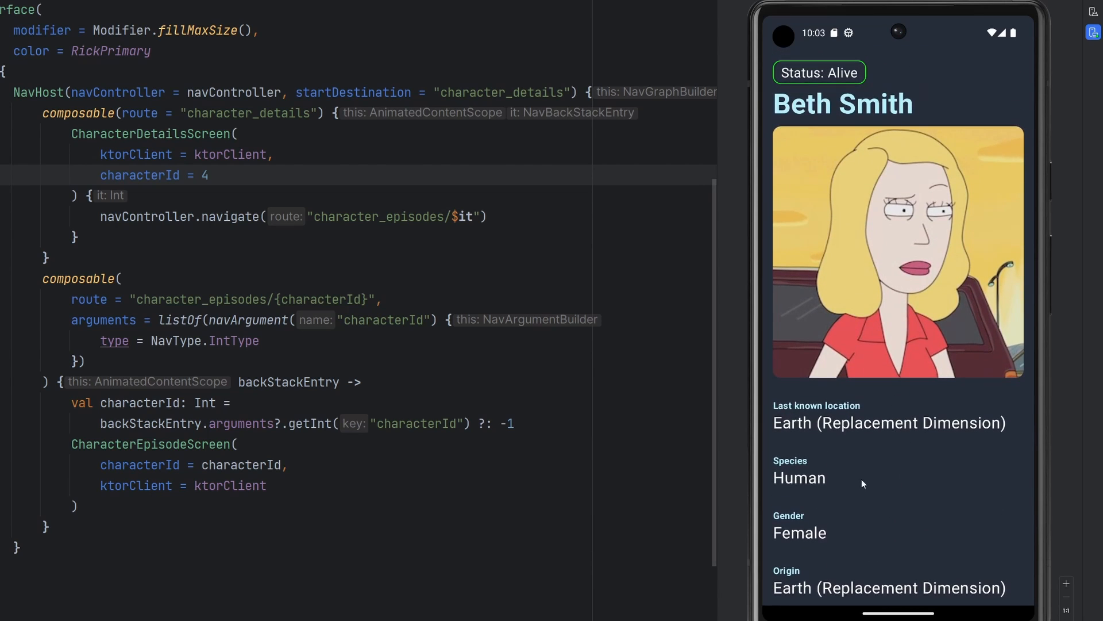
scroll("down", 3)
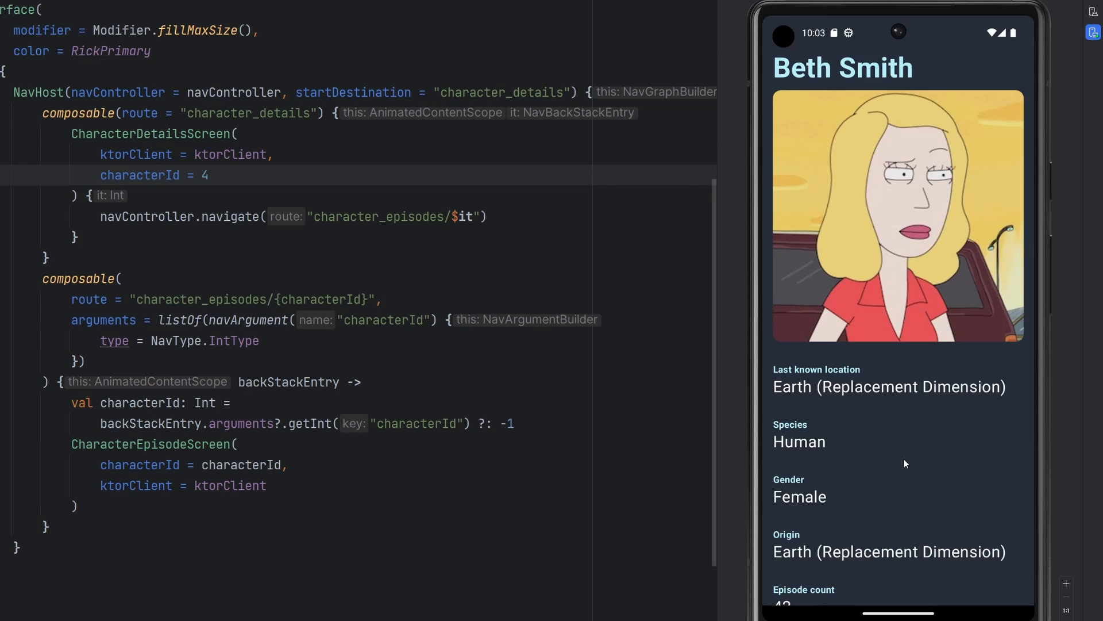
scroll("down", 3)
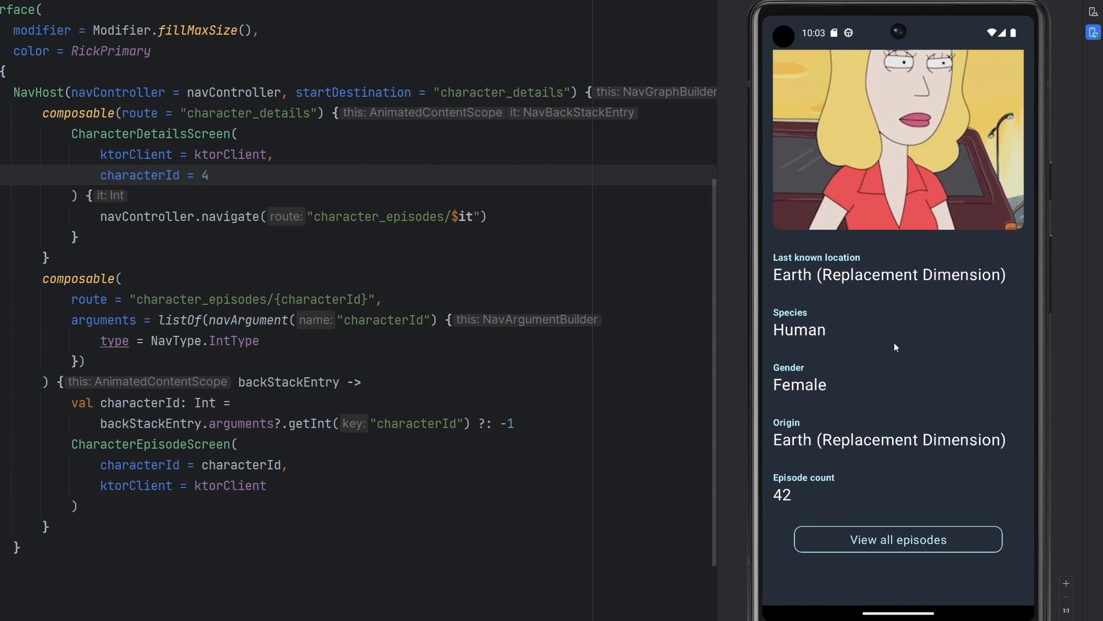
left_click(898, 539)
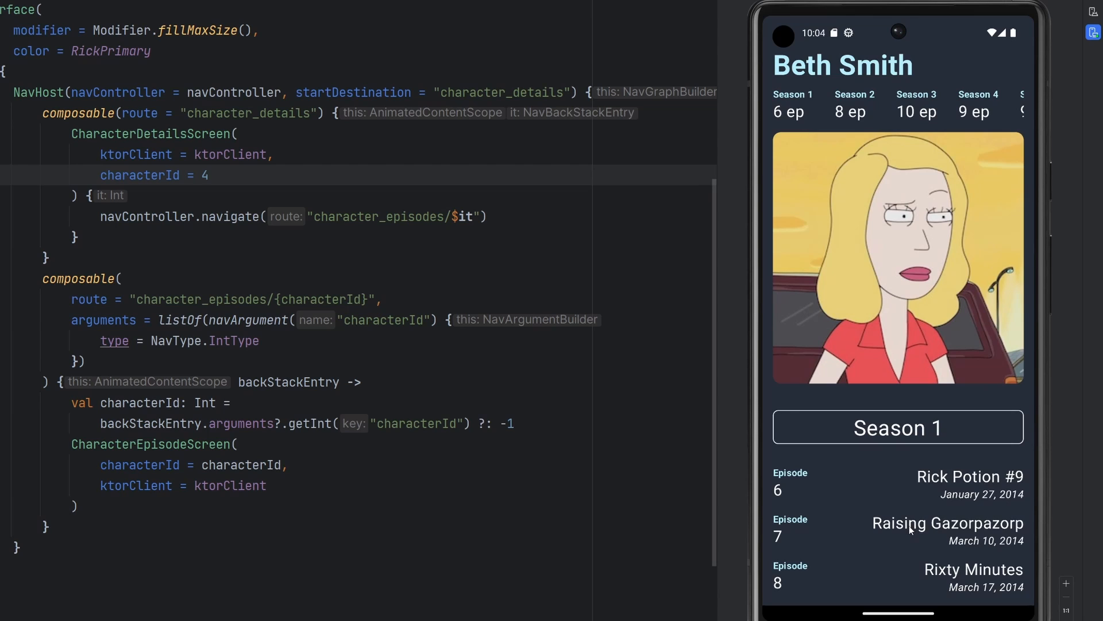
mouse_move(918, 461)
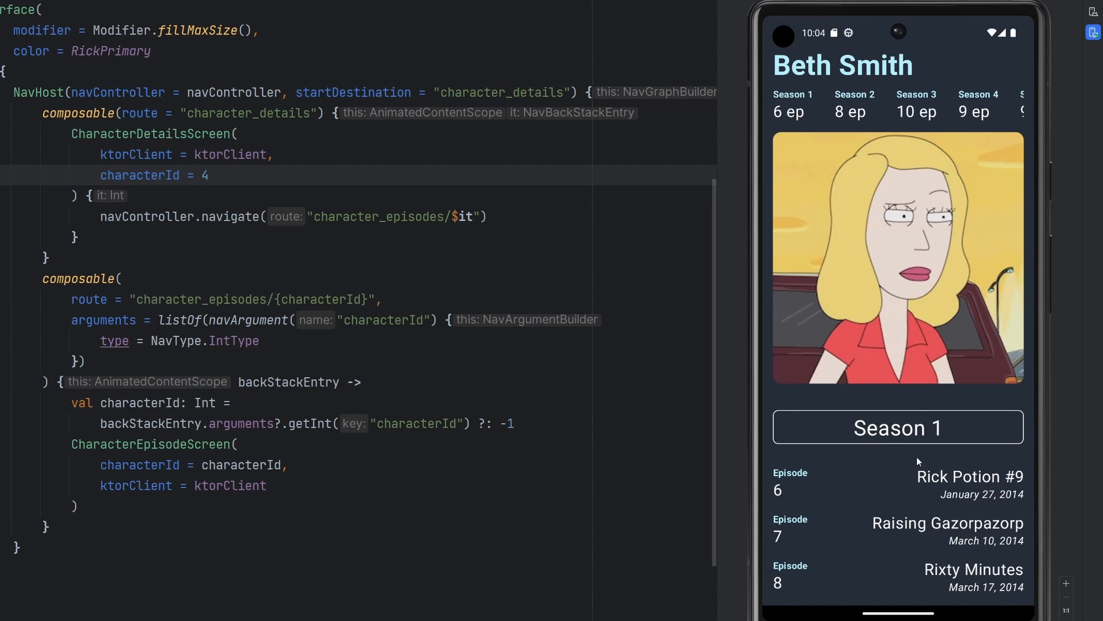
scroll("down", 3)
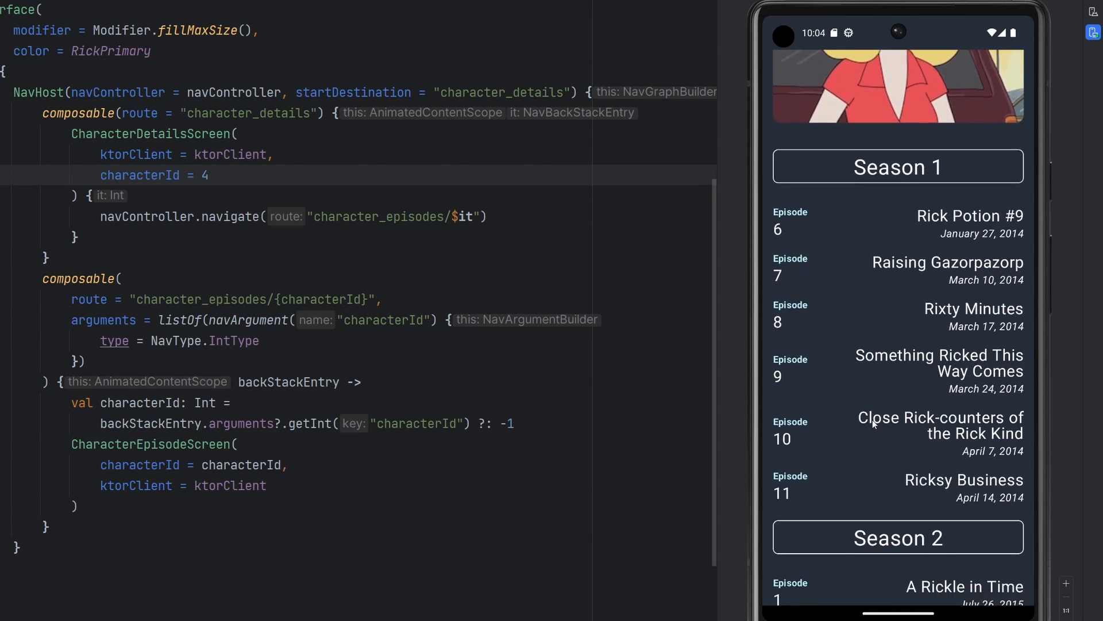
scroll("down", 3)
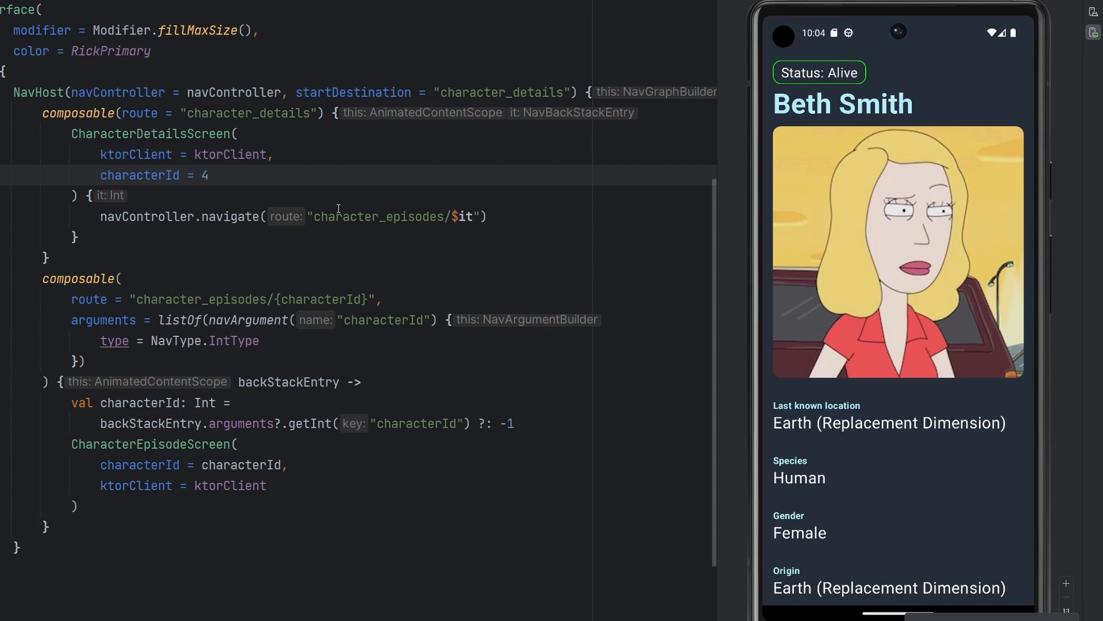
Change the characterId in MainActivity to 114 and re-run the app.
double_click(139, 175)
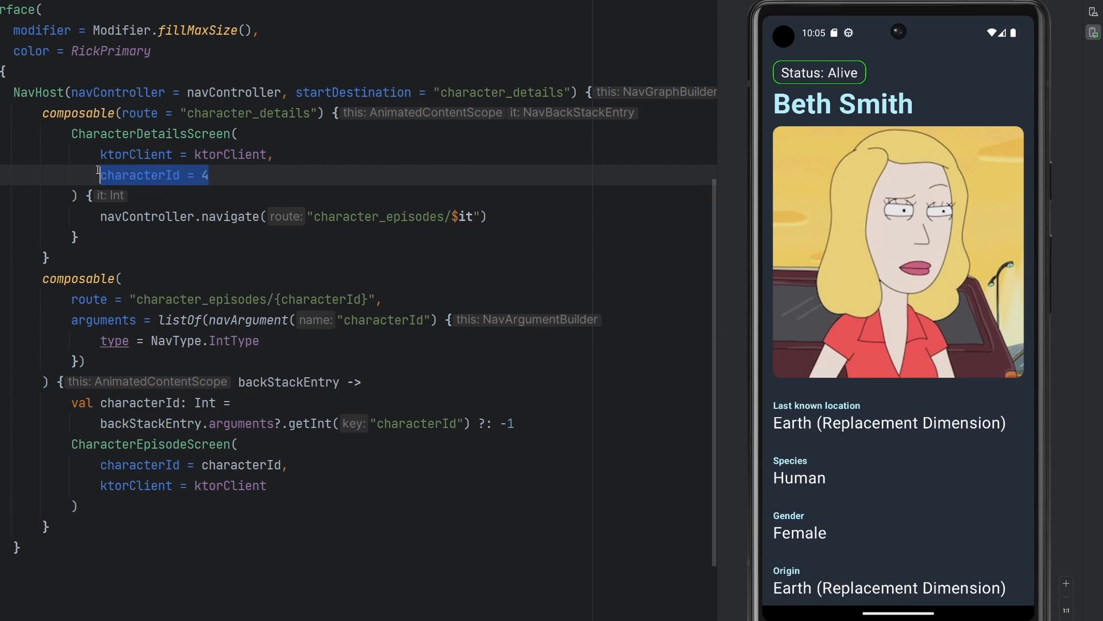
type("114")
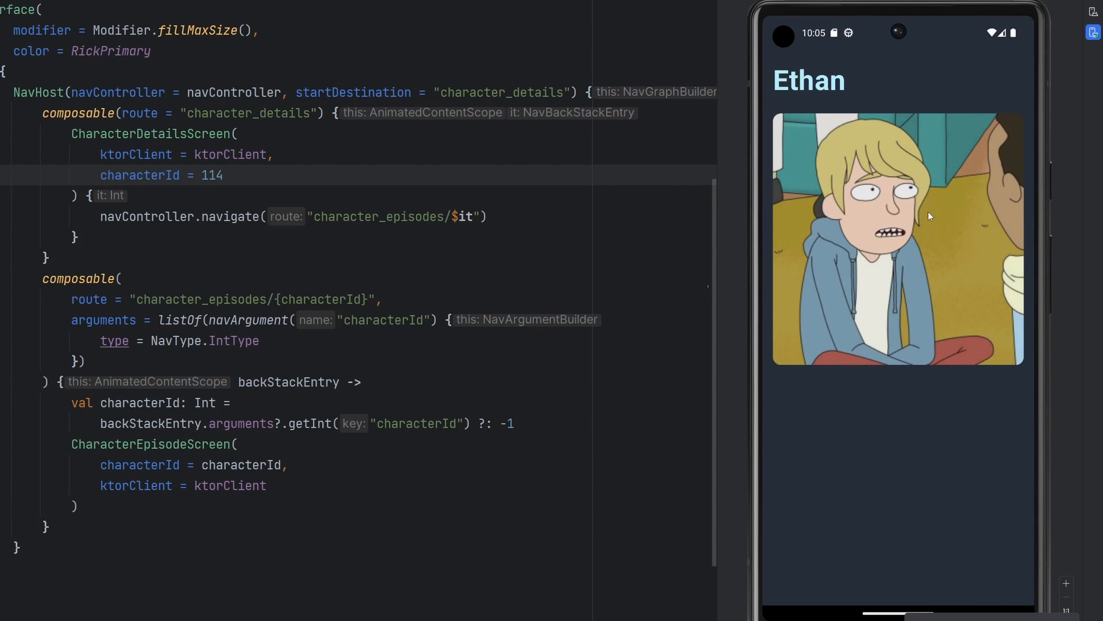
mouse_move(881, 420)
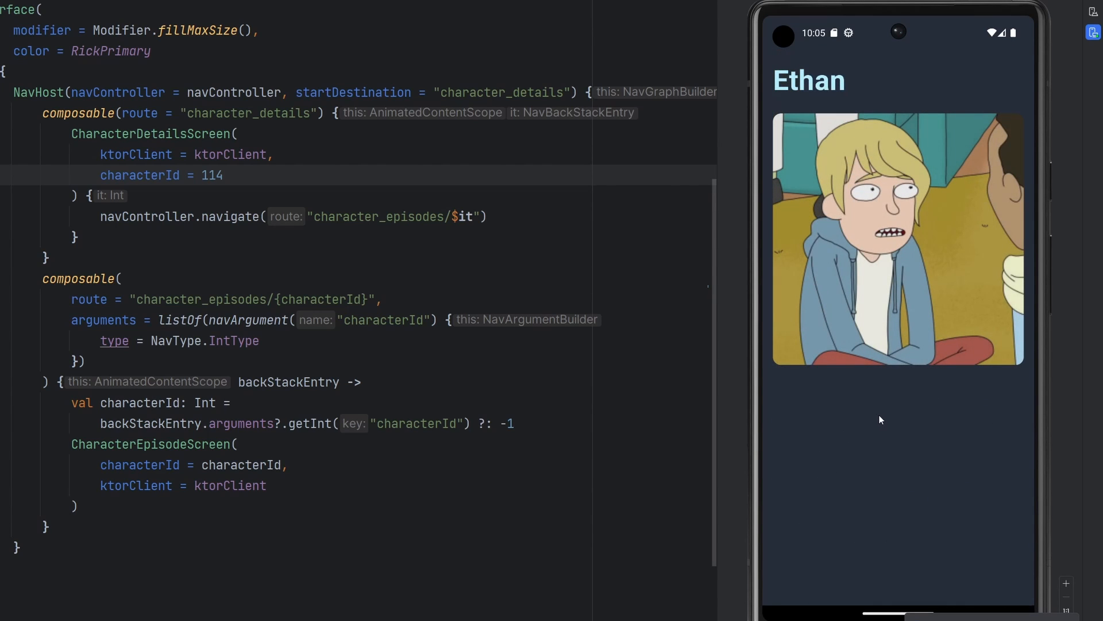
mouse_move(879, 424)
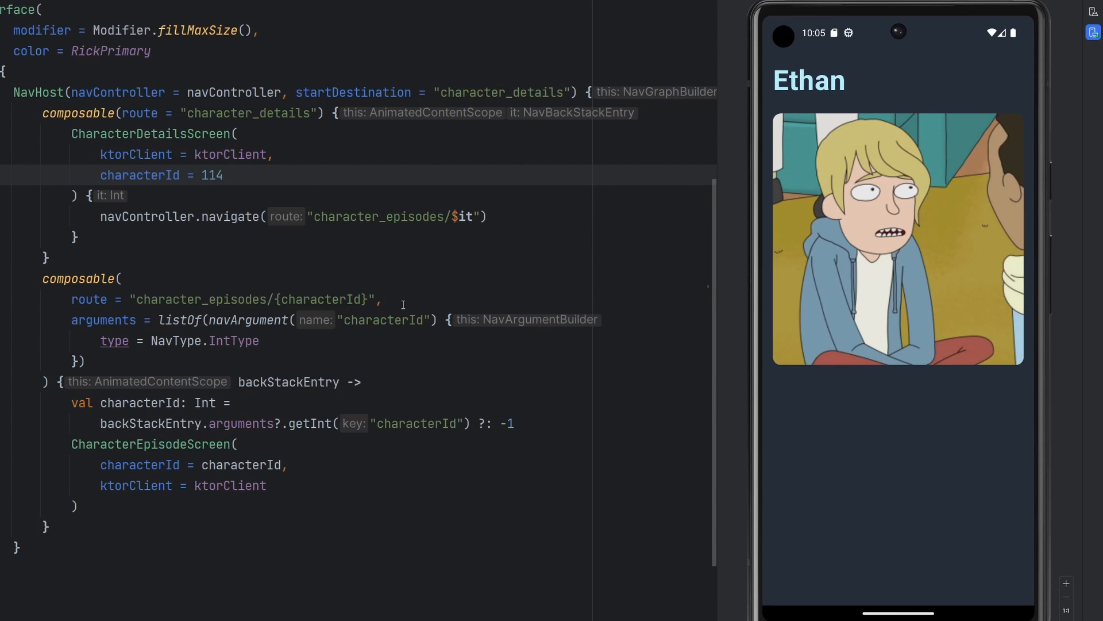
left_click(223, 175)
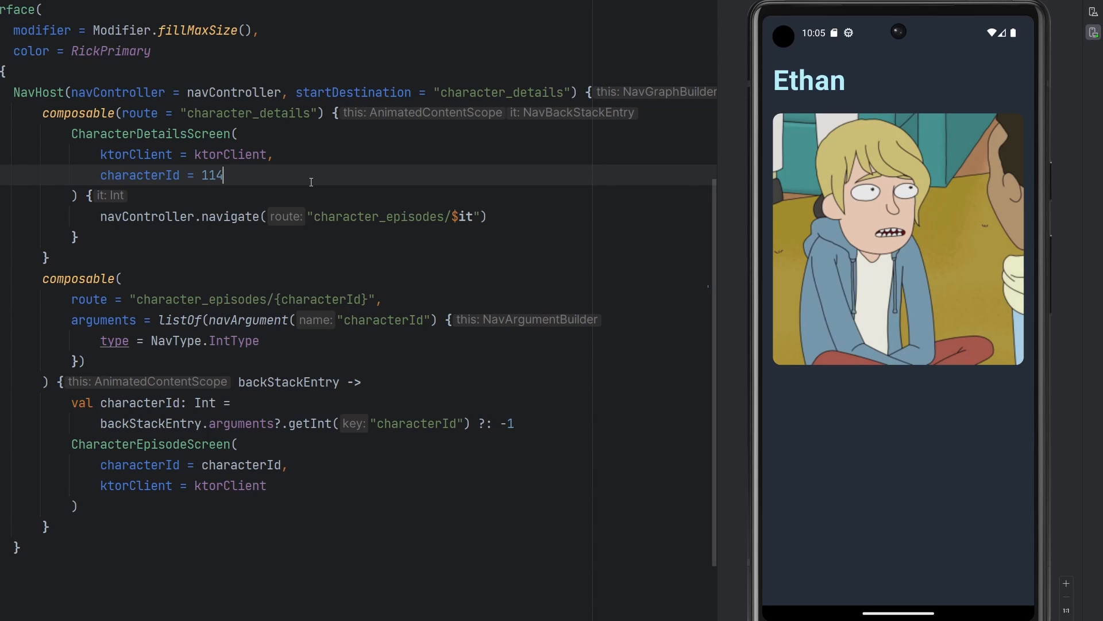
mouse_move(330, 181)
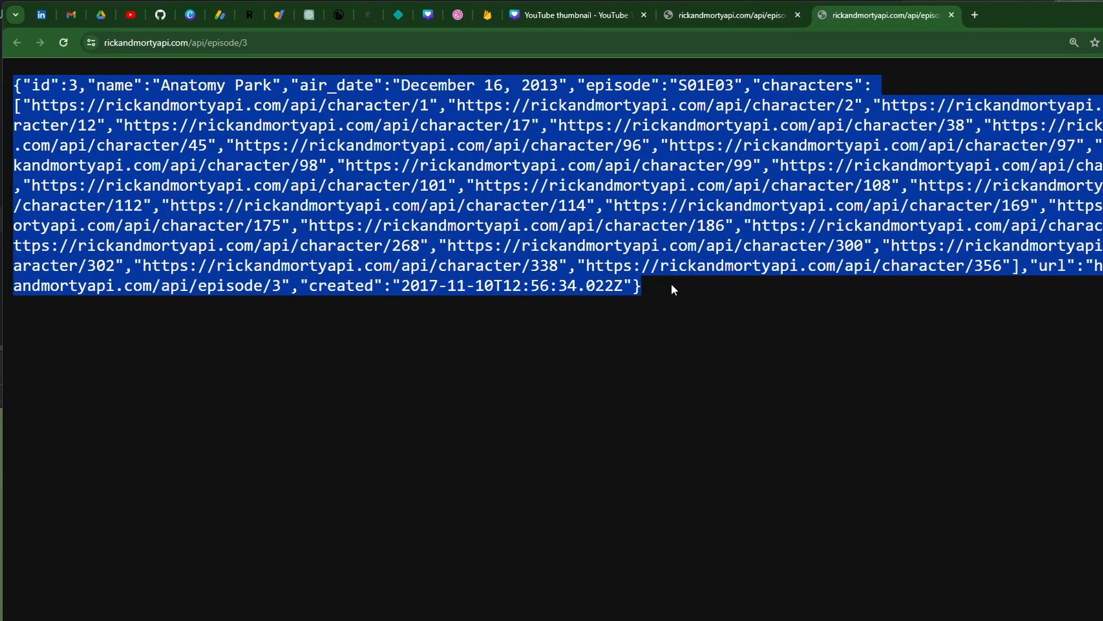
Show the raw JSON for episode 3, Anatomy Park, from rickandmortyapi.com in Chrome.
left_click(270, 42)
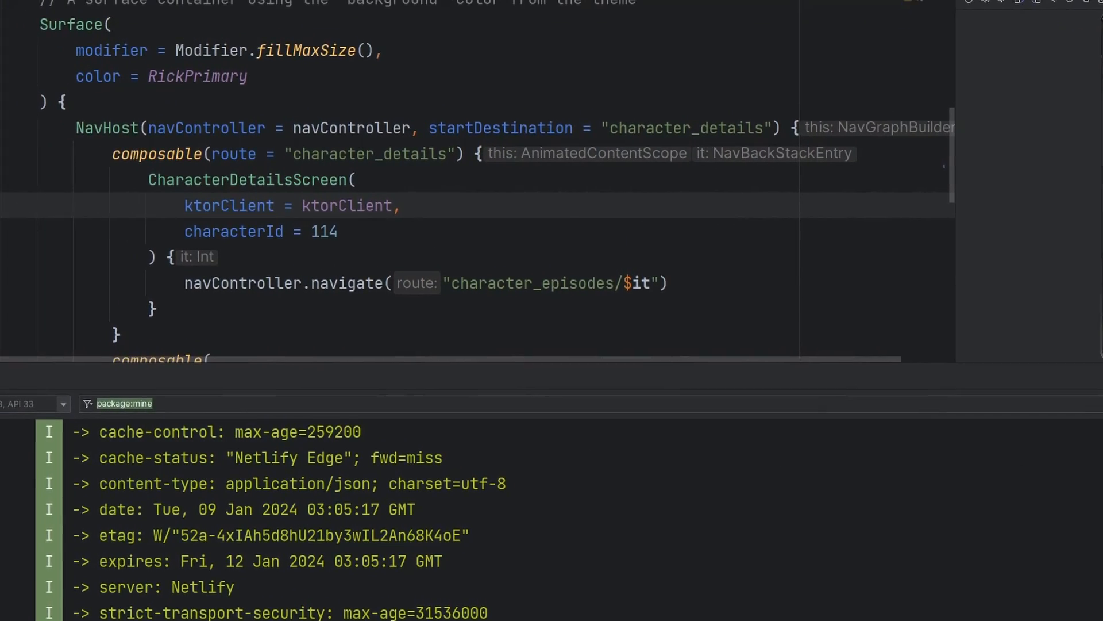
Open KtorClient.kt and review getEpisodes, its episodeIds parameter and list-parsing call.
left_click(297, 16)
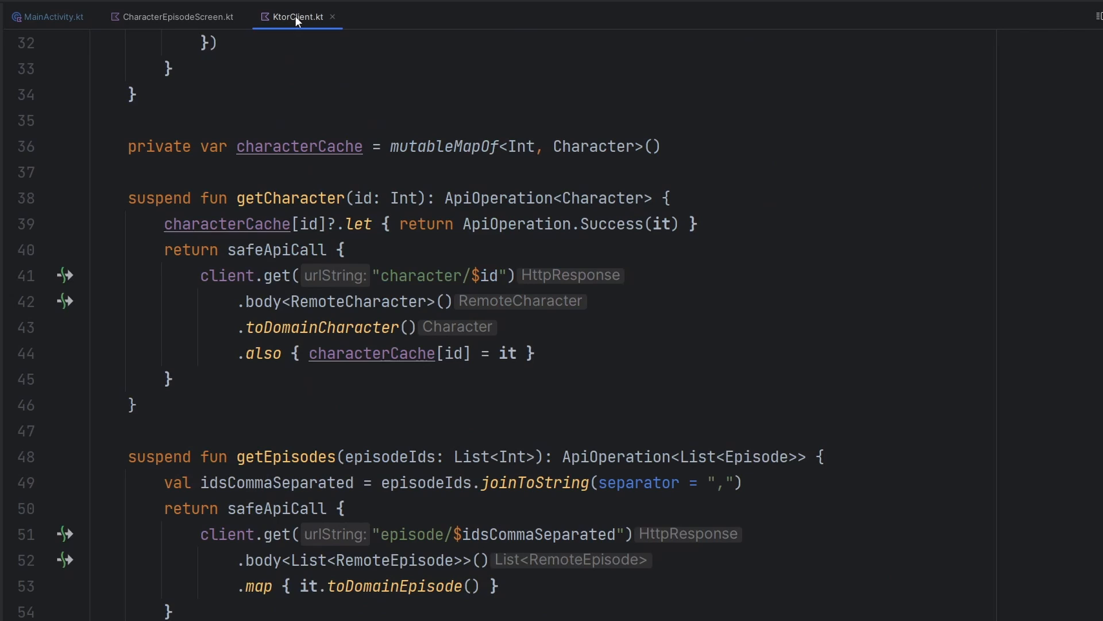
scroll("down", 3)
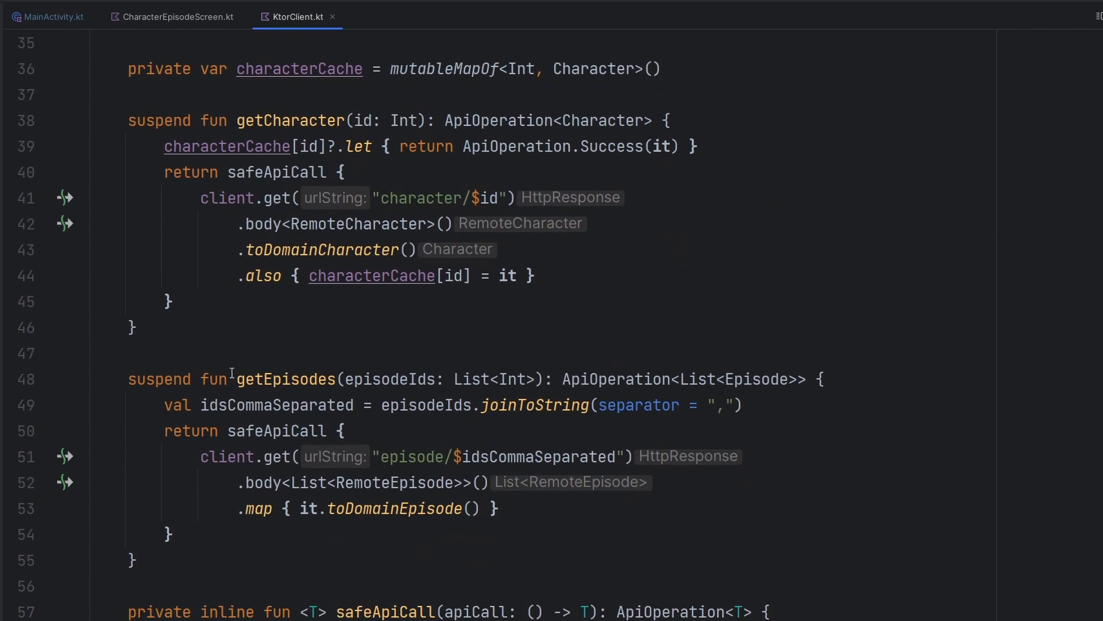
double_click(286, 378)
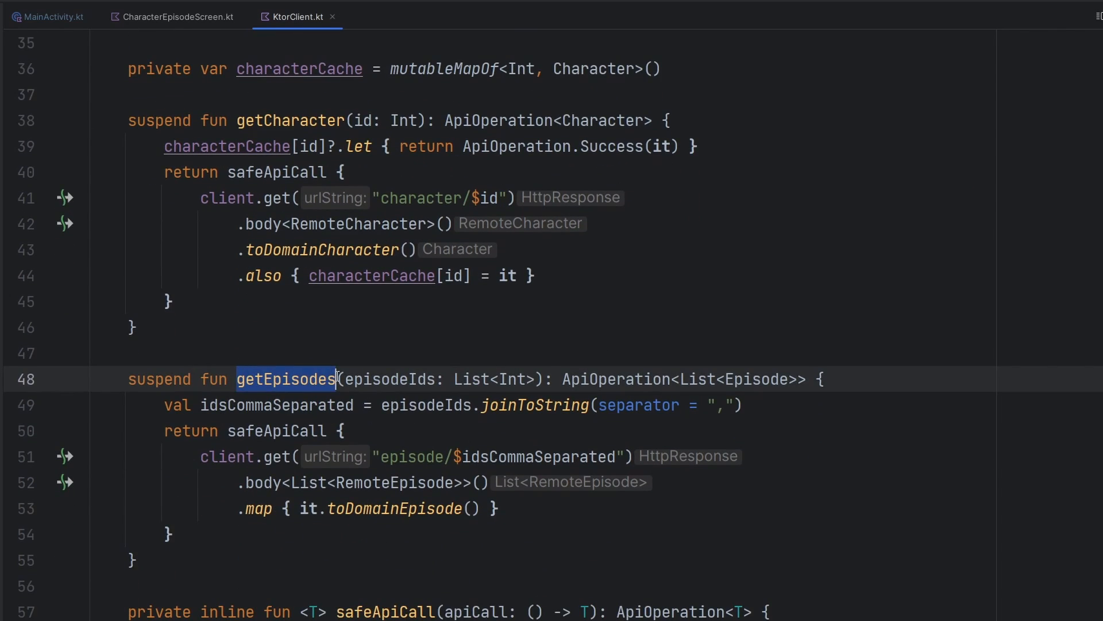
left_click_drag(345, 380, 539, 379)
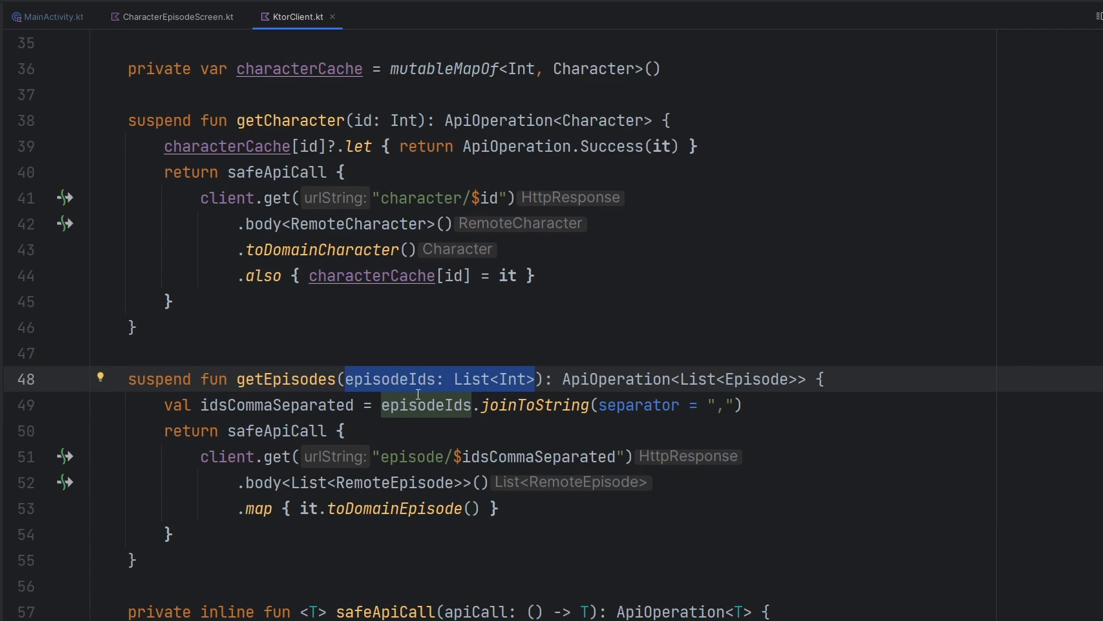
mouse_move(594, 397)
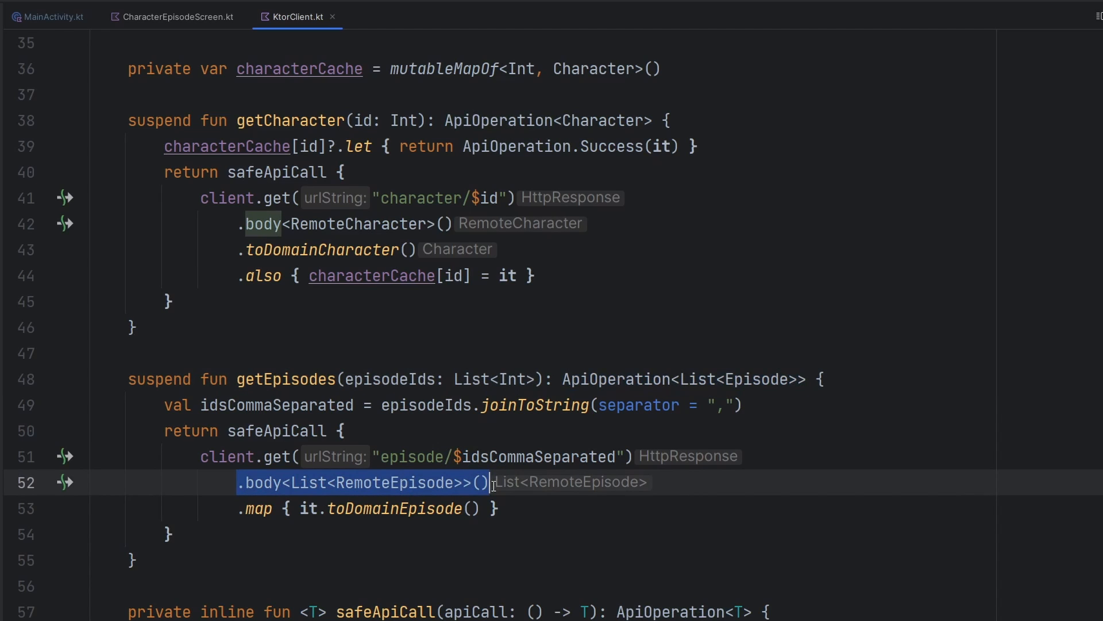
double_click(393, 482)
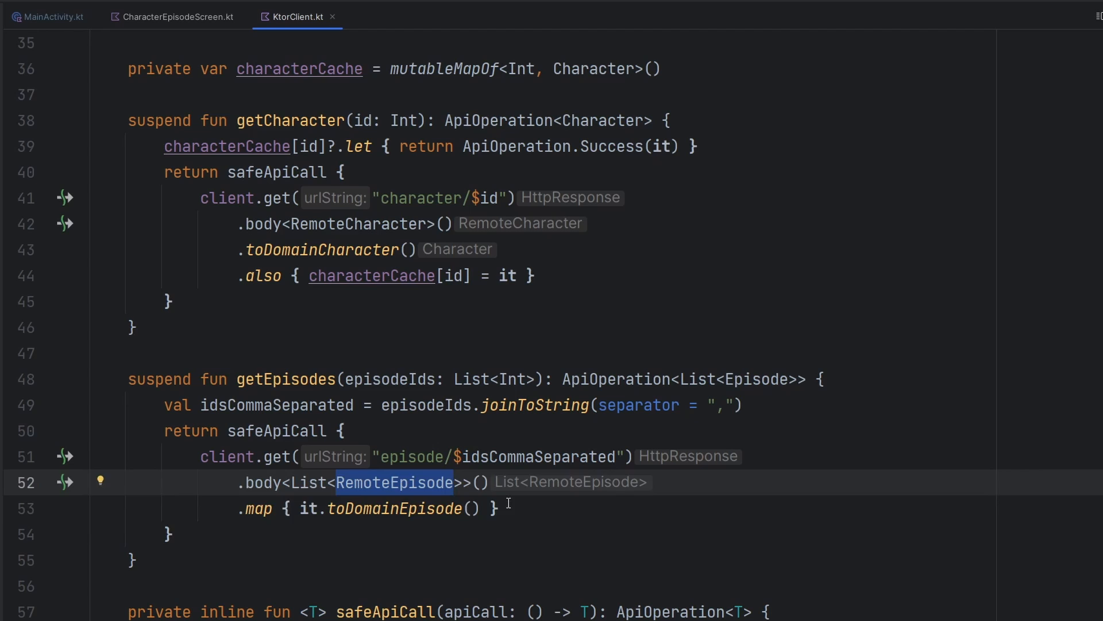
scroll("down", 3)
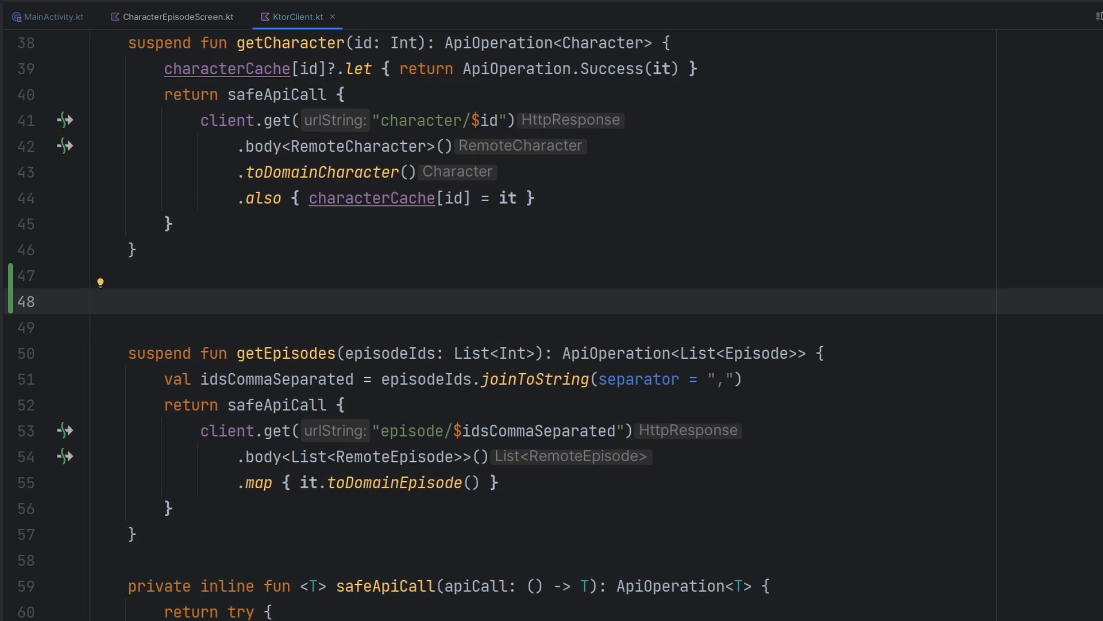
Write suspend fun getEpisode(episodeId: Int): ApiOperation<Episode> using body<RemoteEpisode>() and toDomainEpisode().
type("suspend fun getEpisode(")
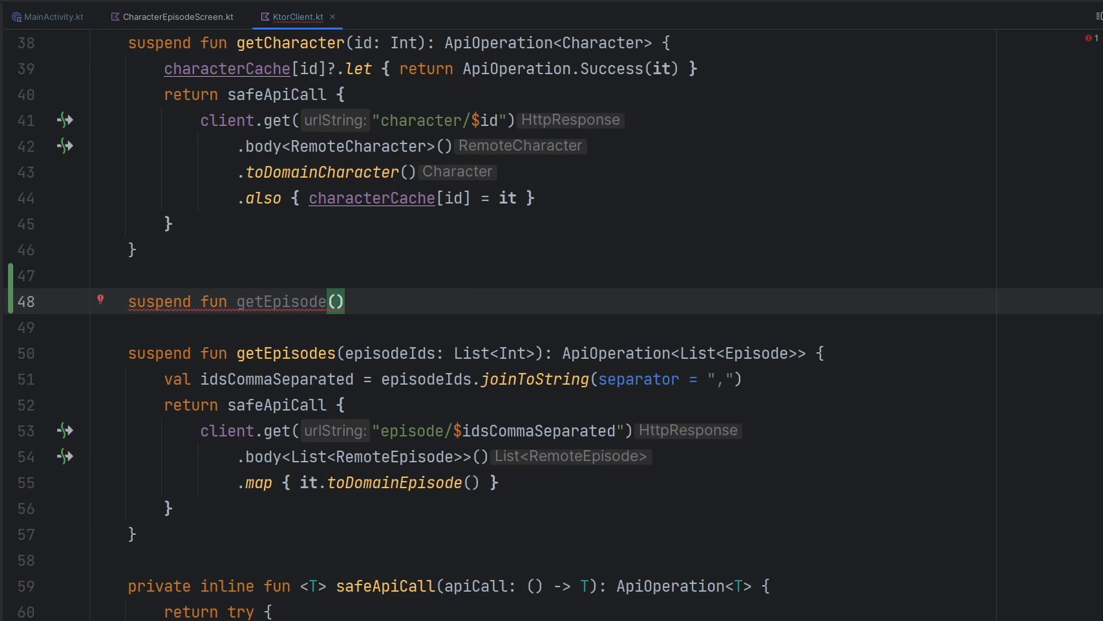
type("episodeId: Int): ApiOperation")
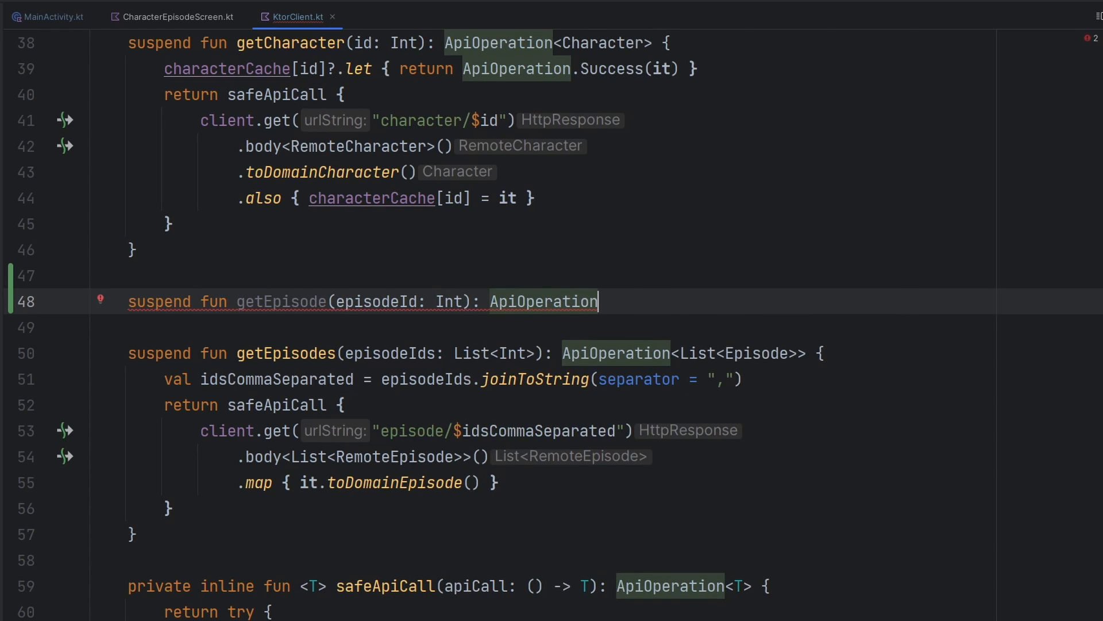
type("<Episode>")
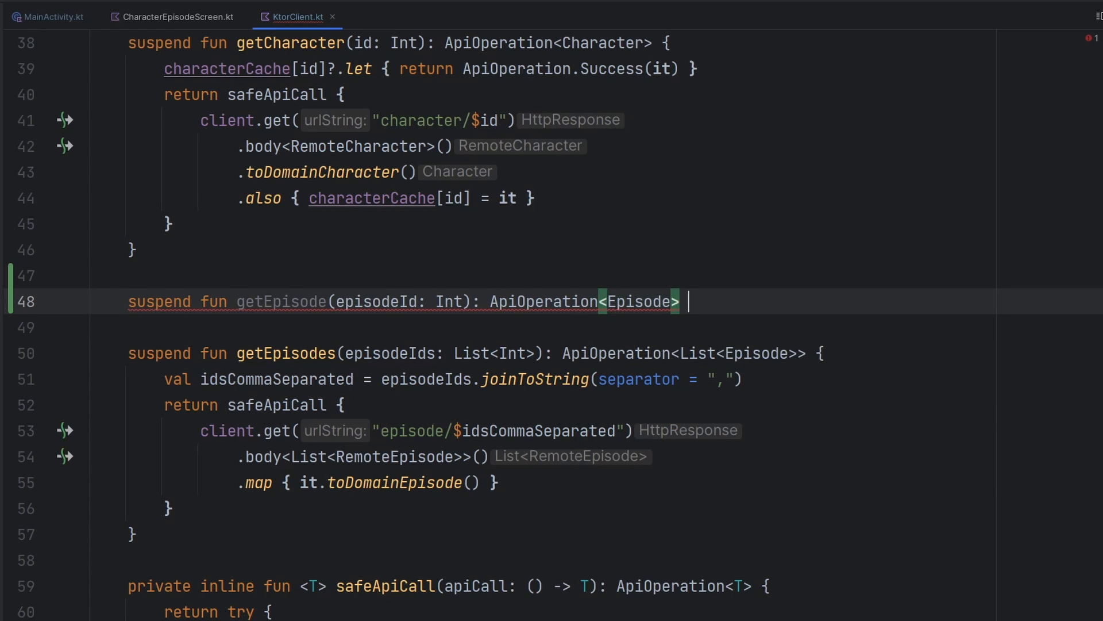
type("{")
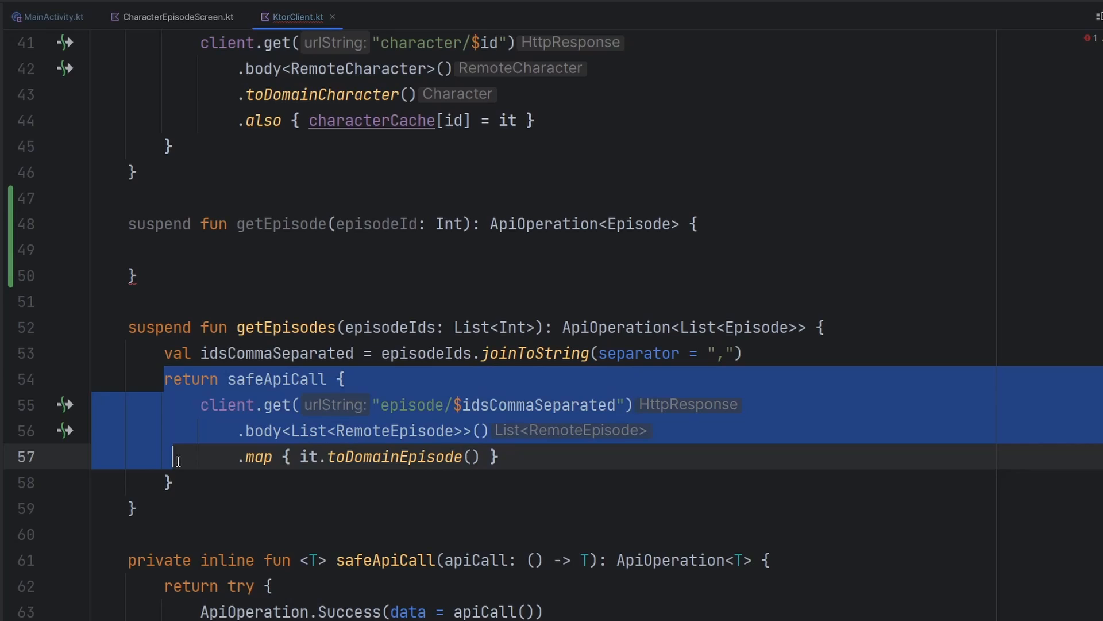
left_click(236, 266)
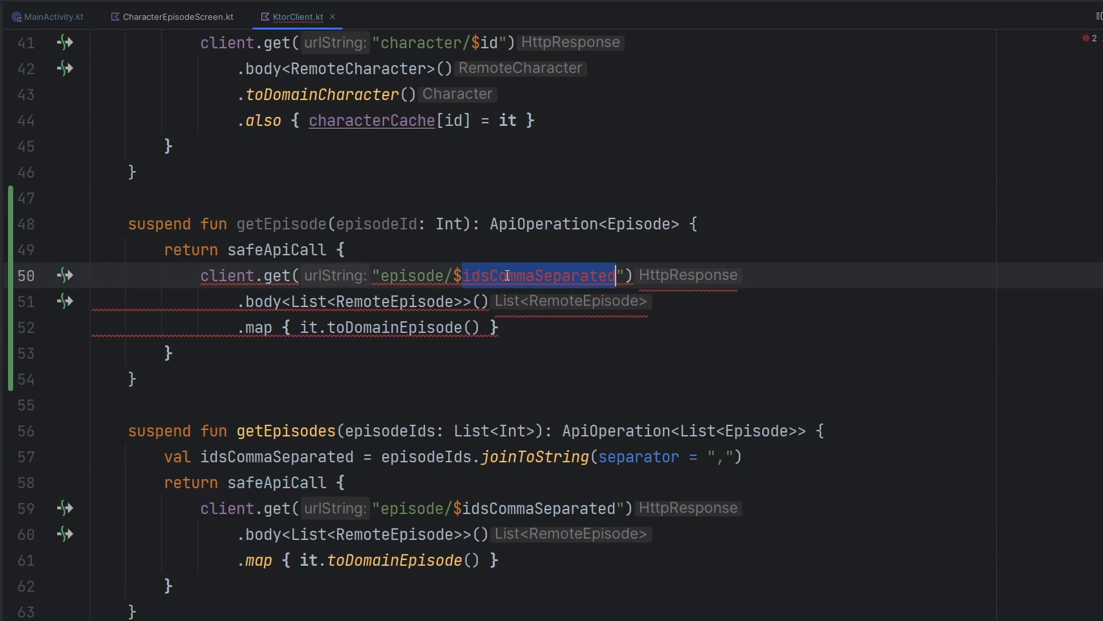
type("episodeId")
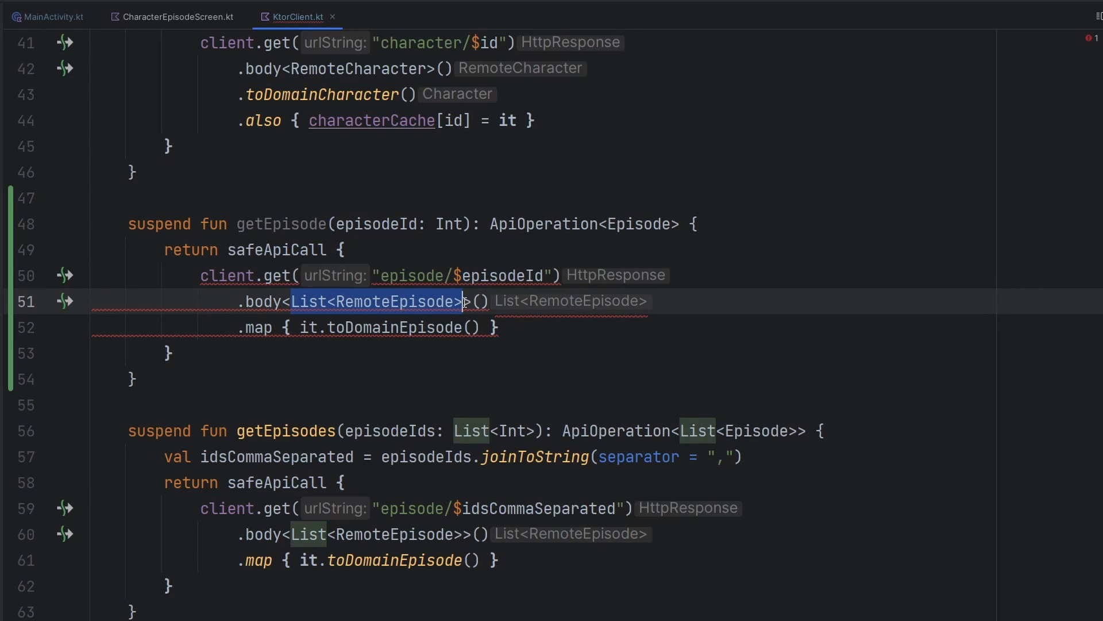
type("Remo>(")
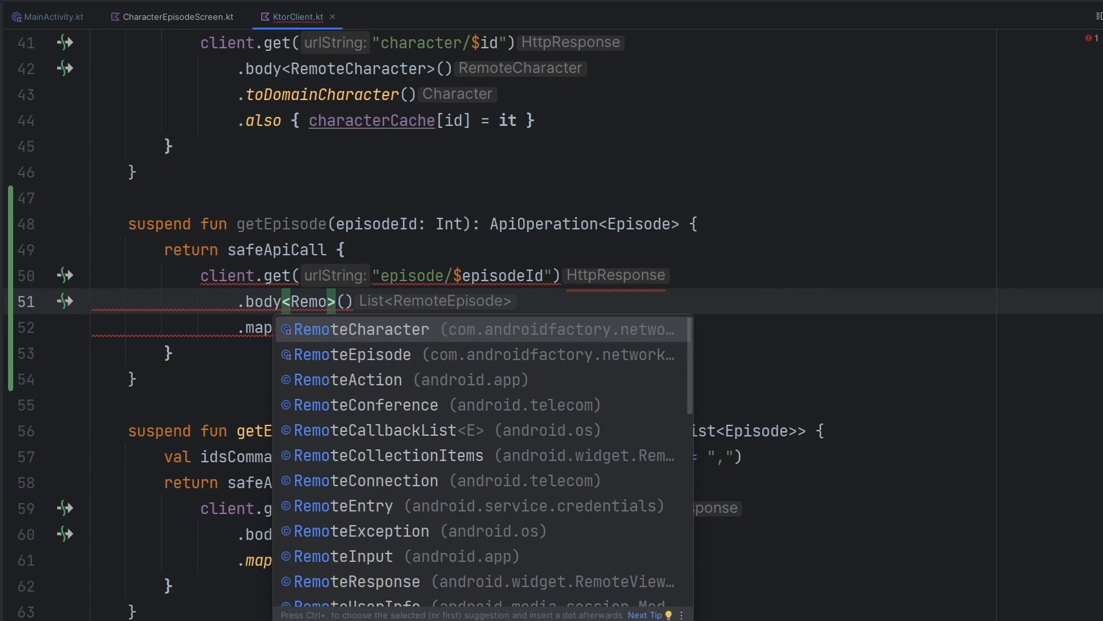
left_click(353, 354)
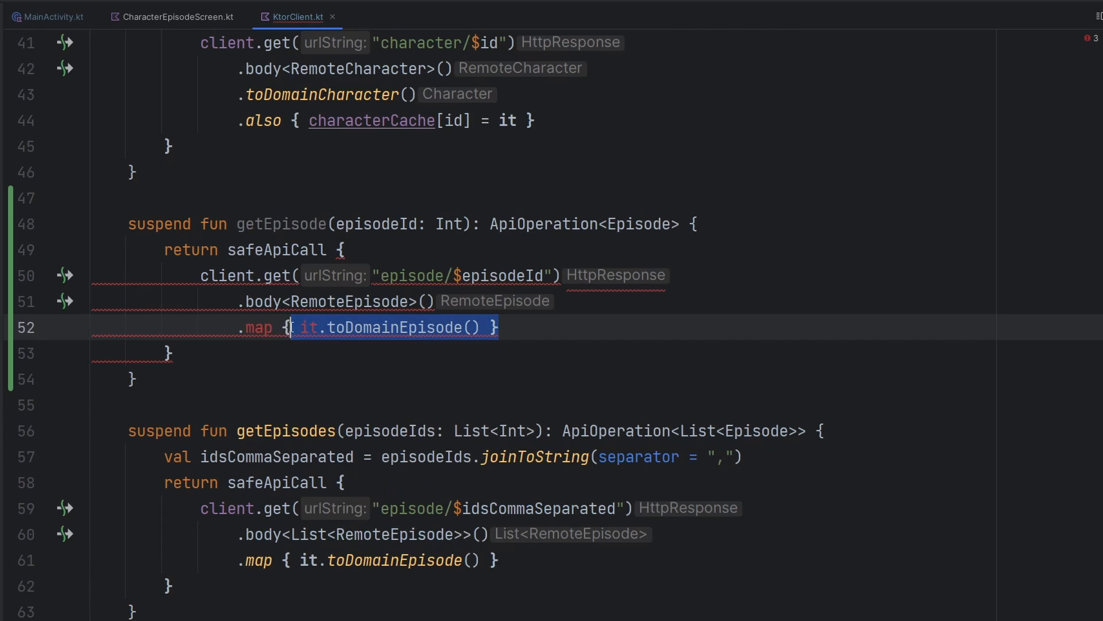
type(".t")
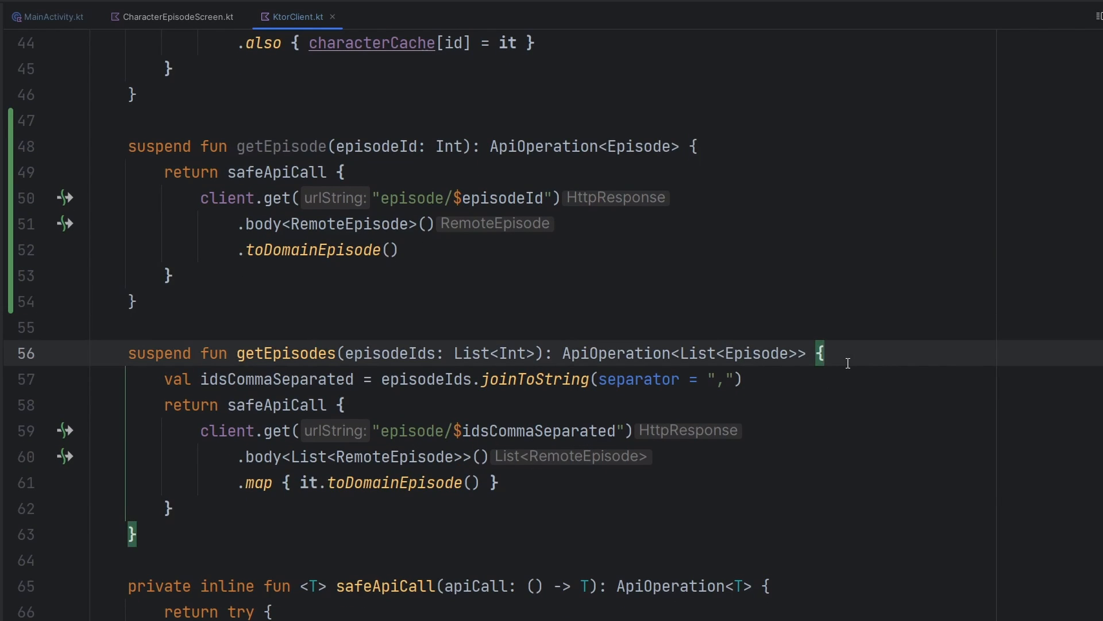
Wrap getEpisodes in 'return if (episodeIds.size == 1)' calling getEpisode(episodeIds[0]), else the list request.
type("return if (")
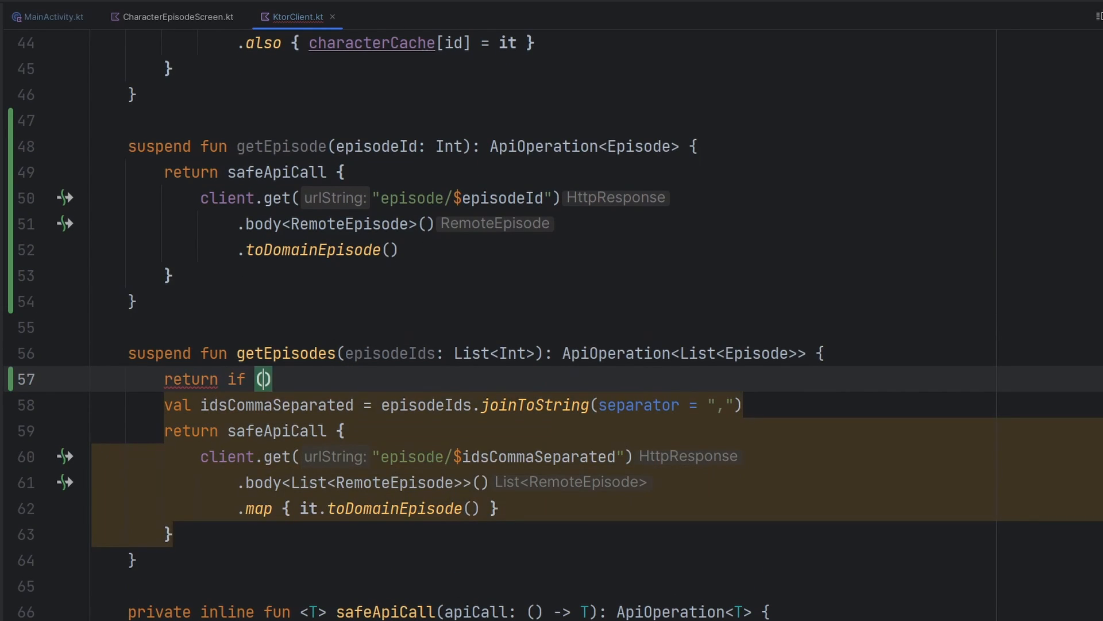
type("episodeIds")
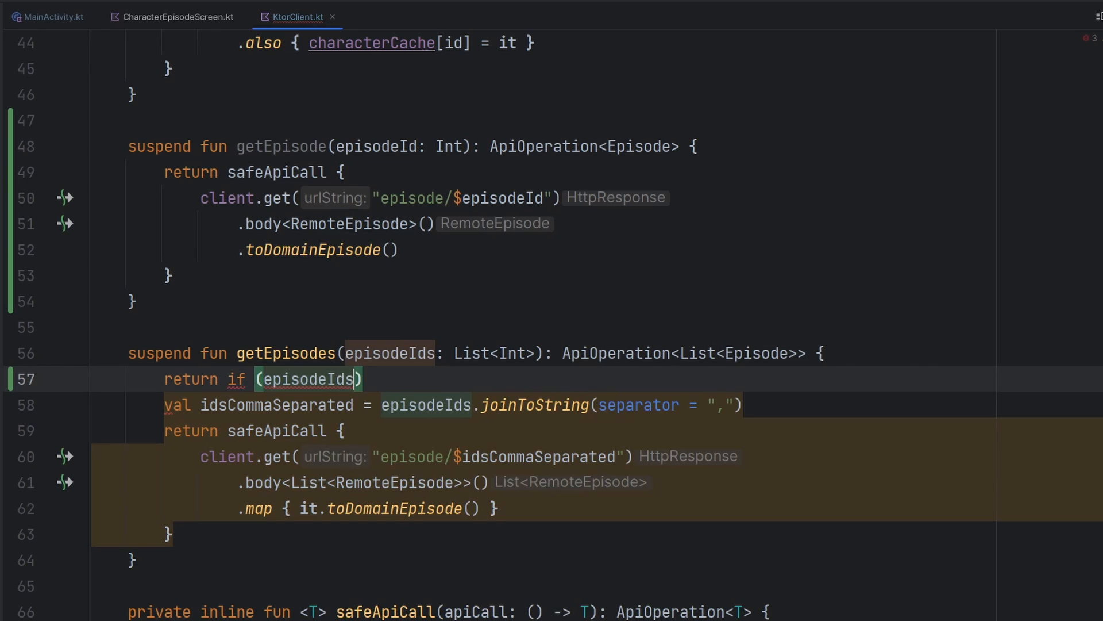
type(".size == 1")
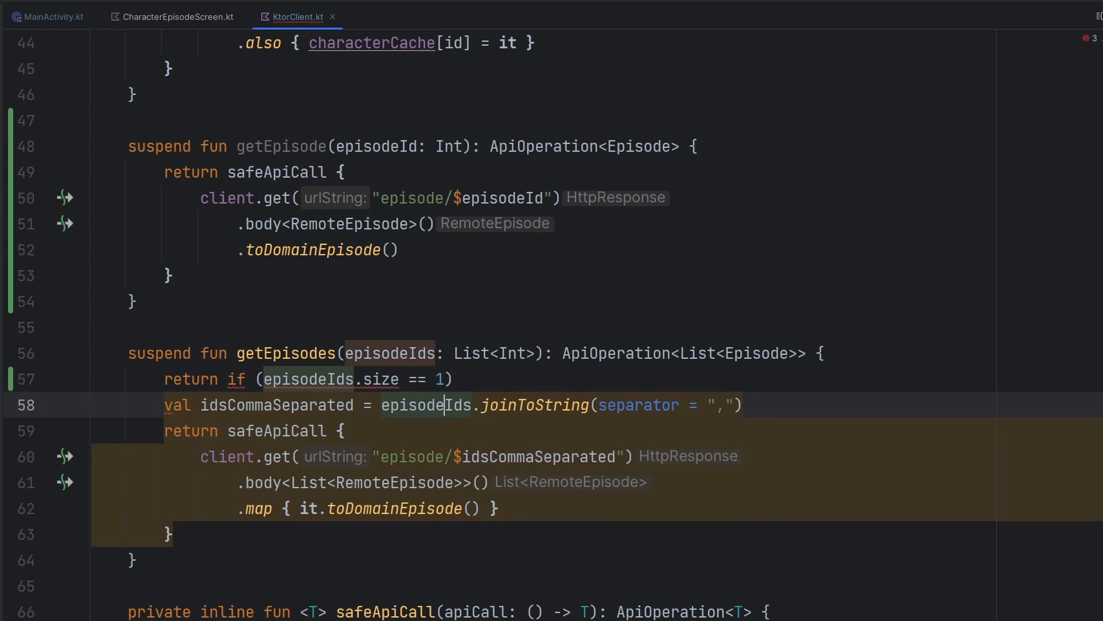
type("{")
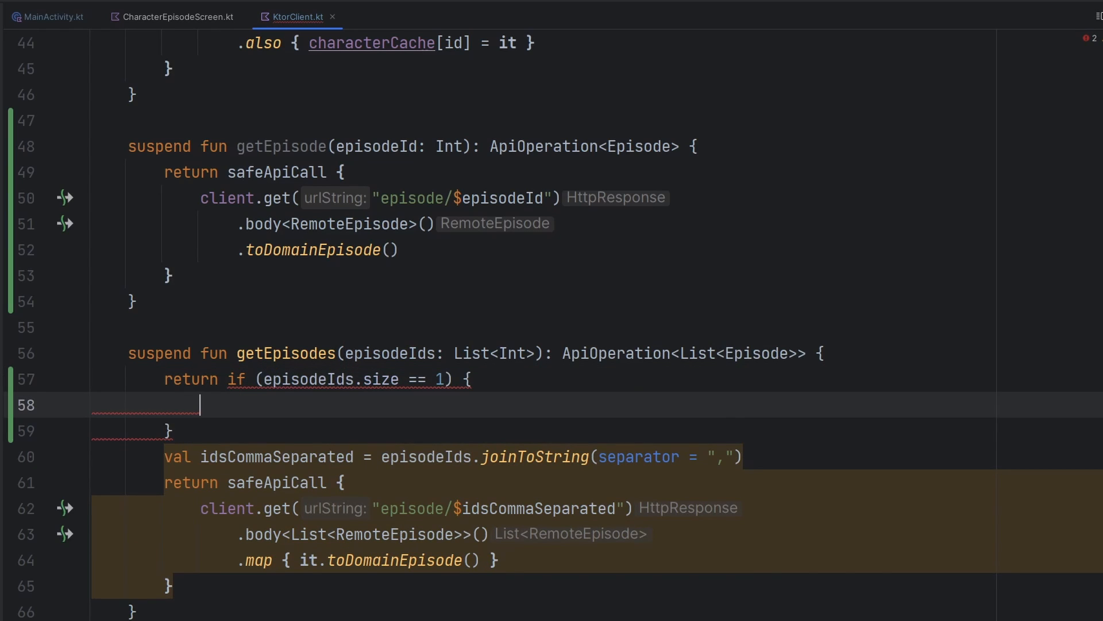
type("getEpisode()")
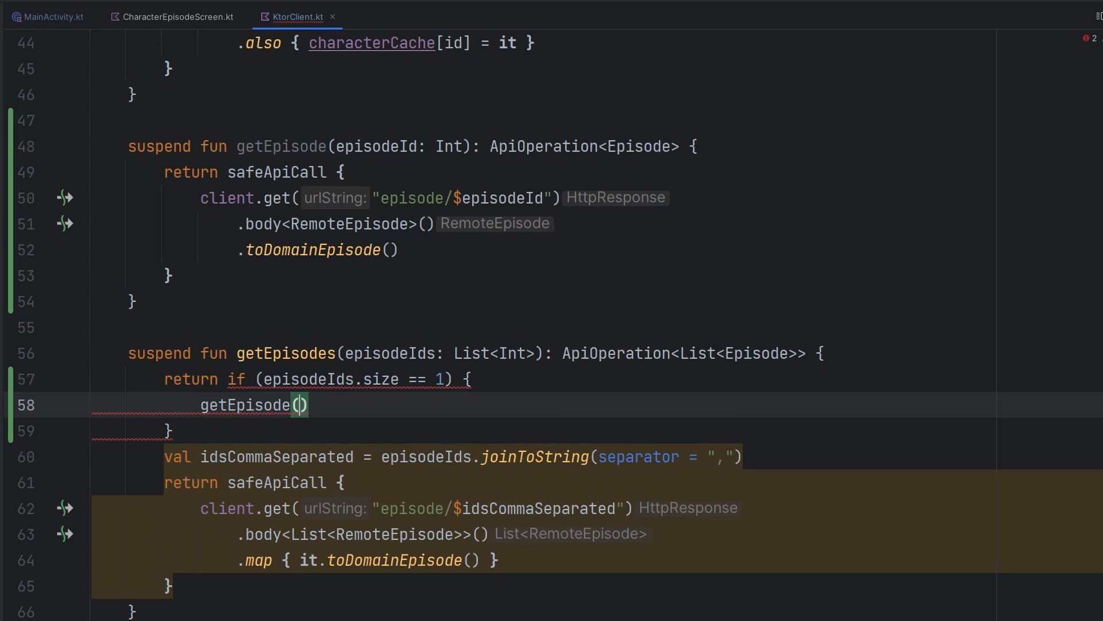
type("ep")
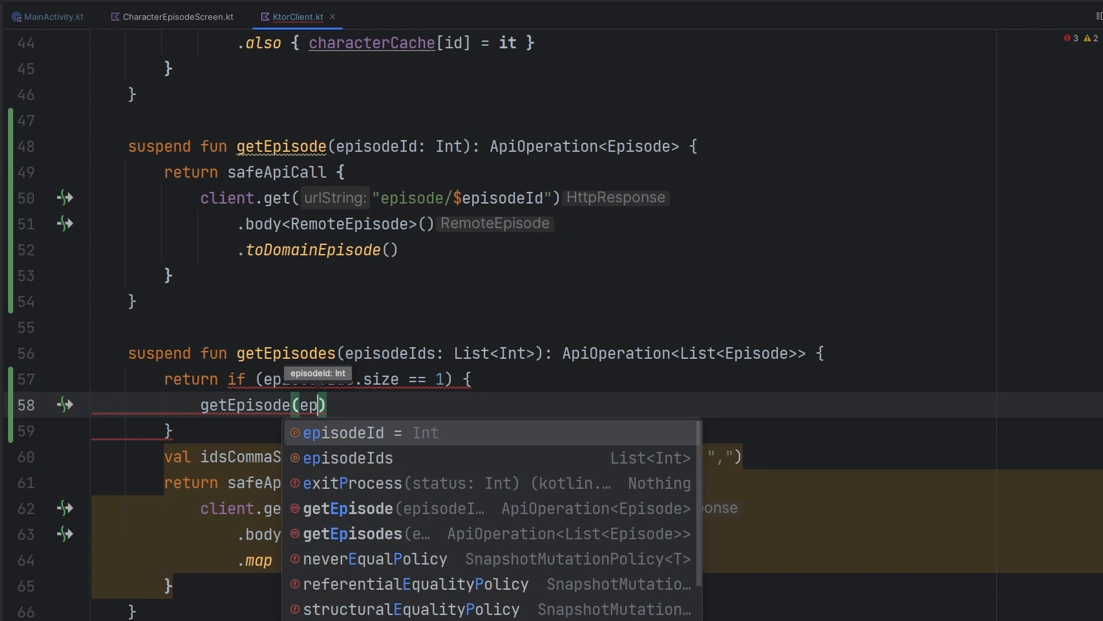
type("episodeIds[0]")
left_click(597, 431)
type(" else")
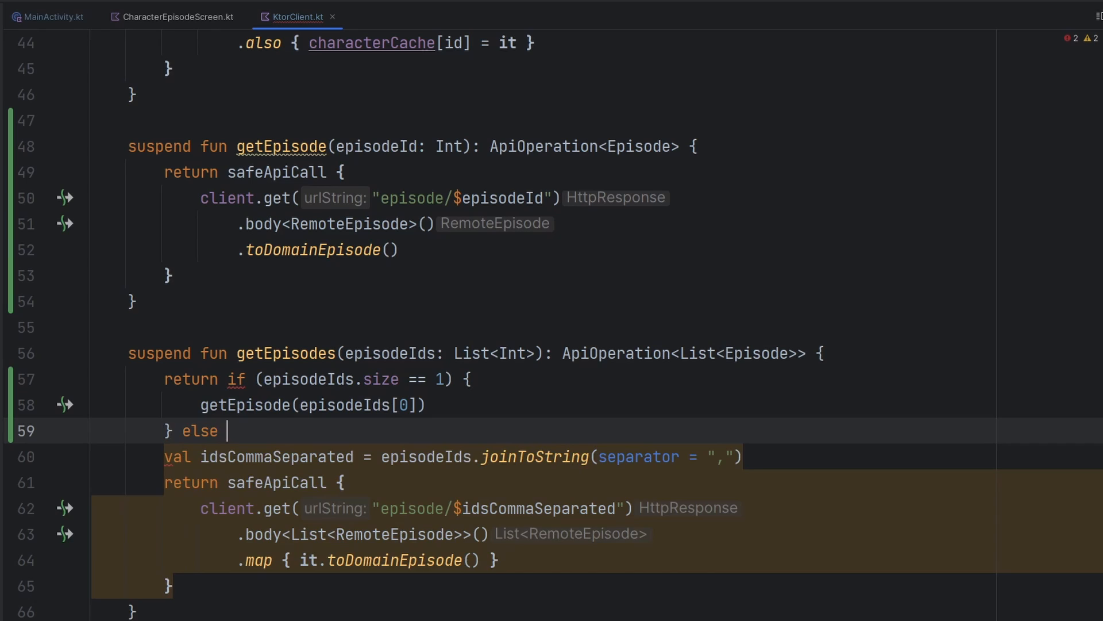
type("{")
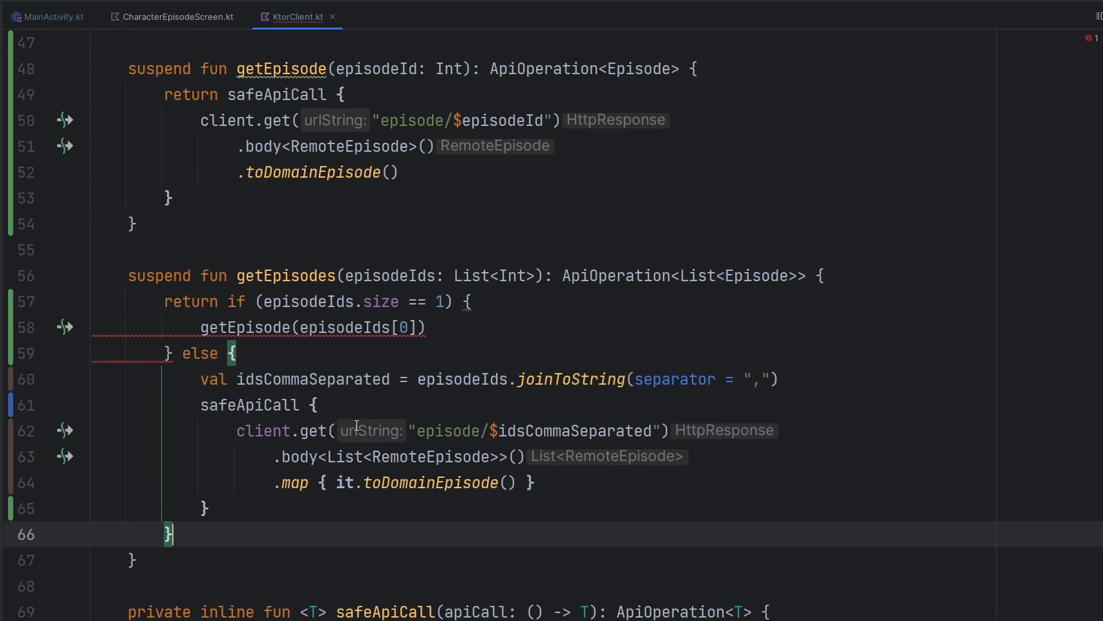
left_click_drag(419, 431, 652, 430)
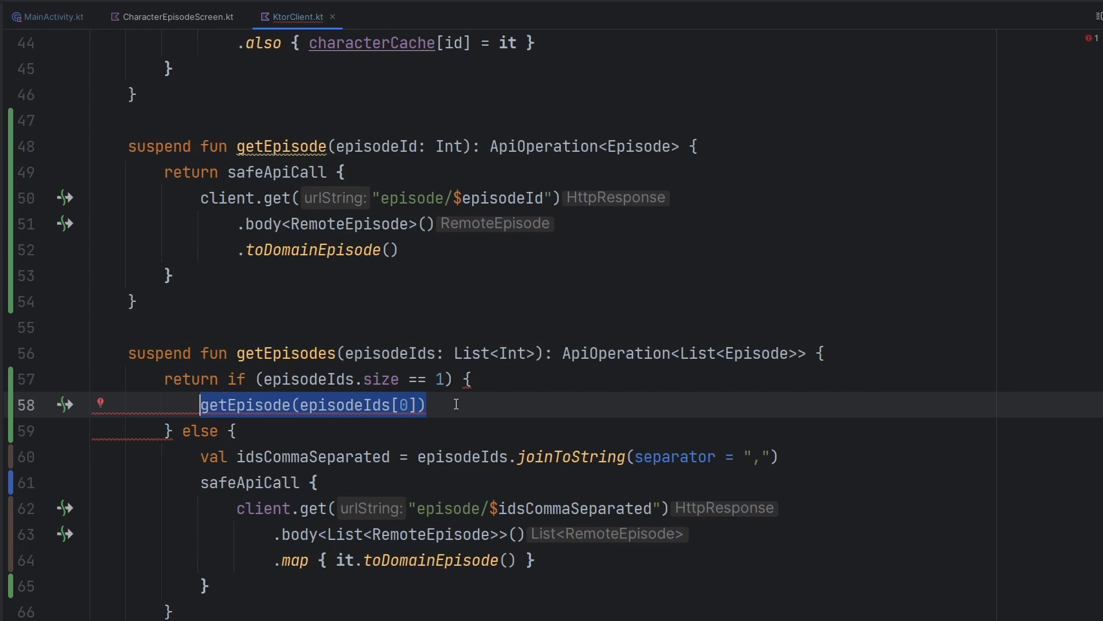
Type 'fun <R> mapSuccess(transform: (T) -> R): ApiOperation<R>' inside sealed interface ApiOperation.
scroll("down", 3)
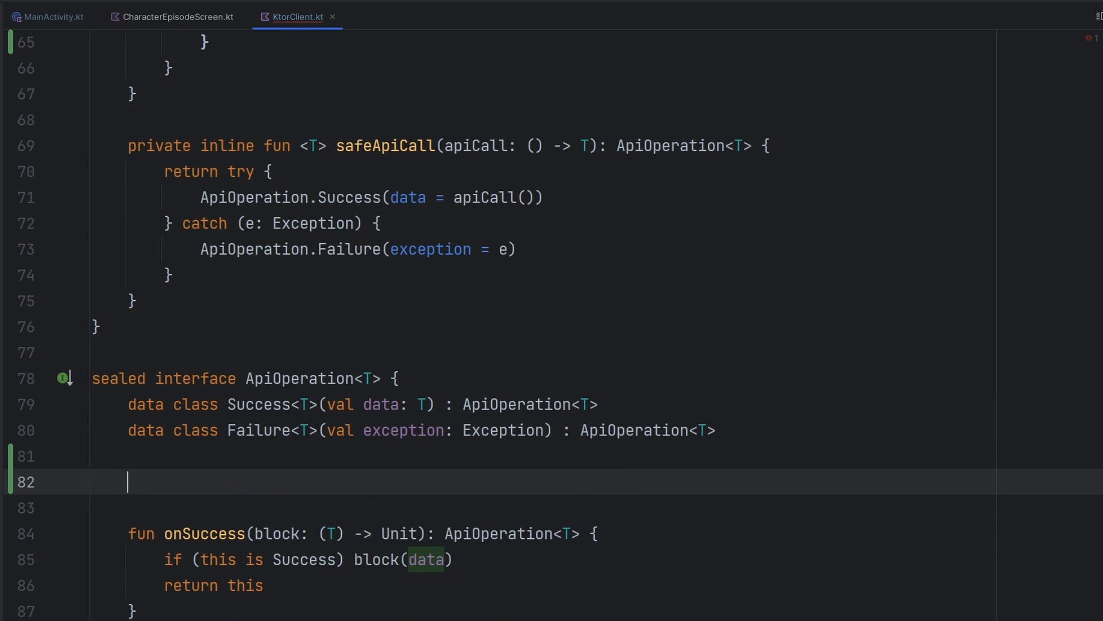
type("fun mapSucce")
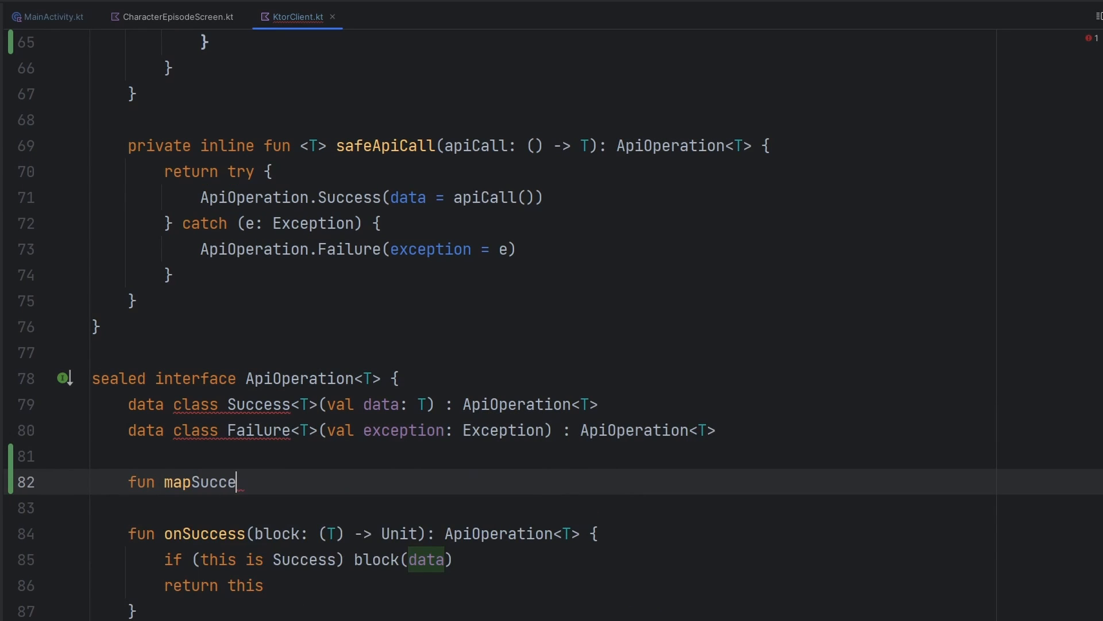
type("ss()")
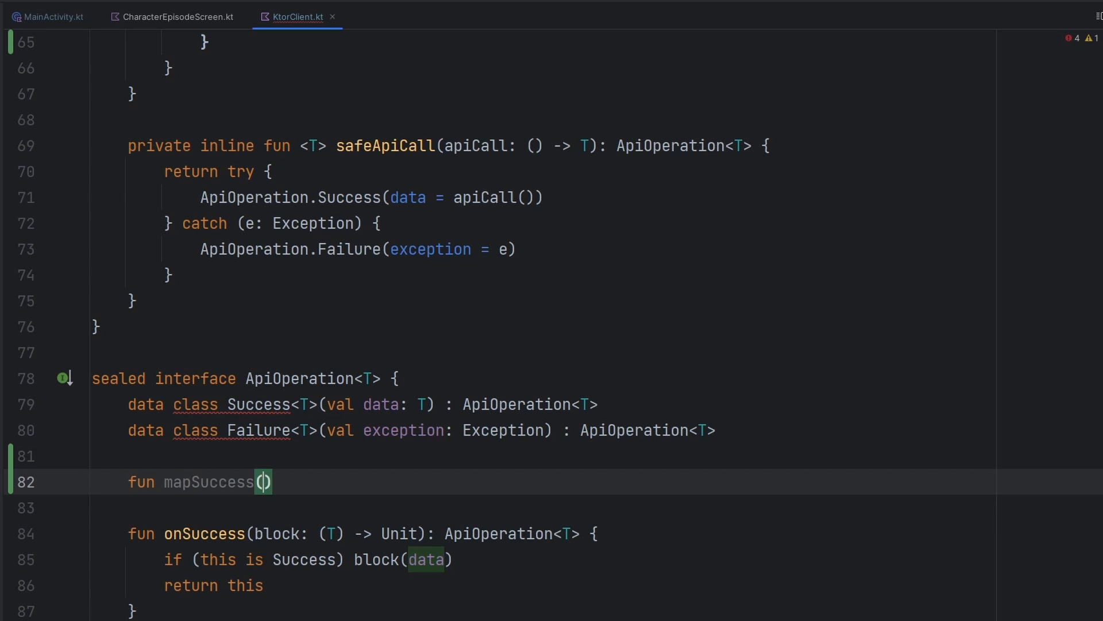
type("transform: (T")
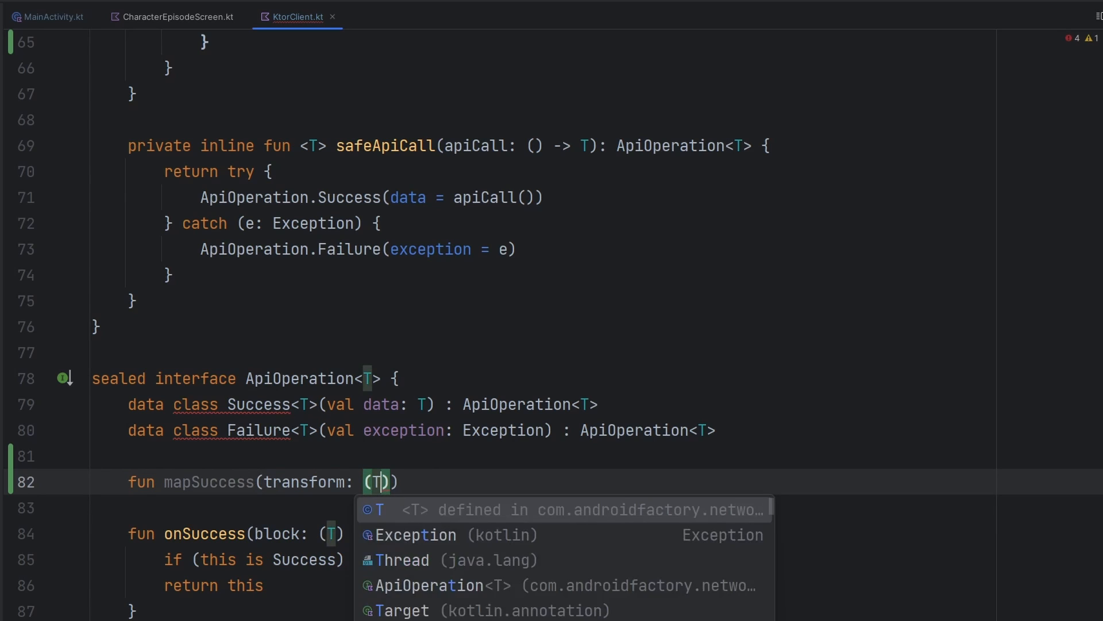
type("->")
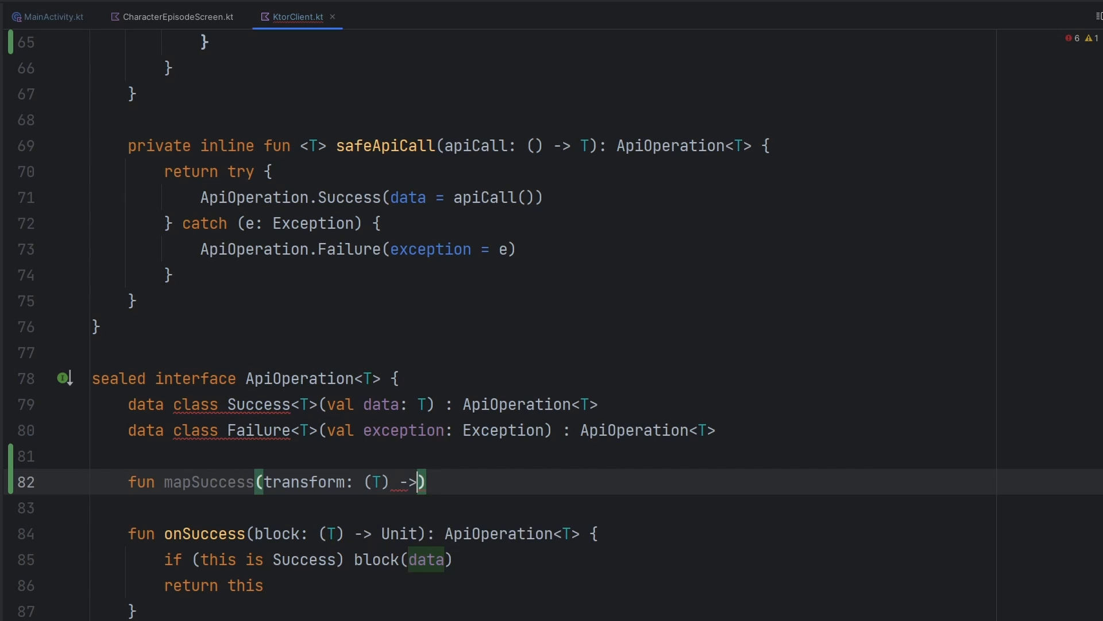
type("R")
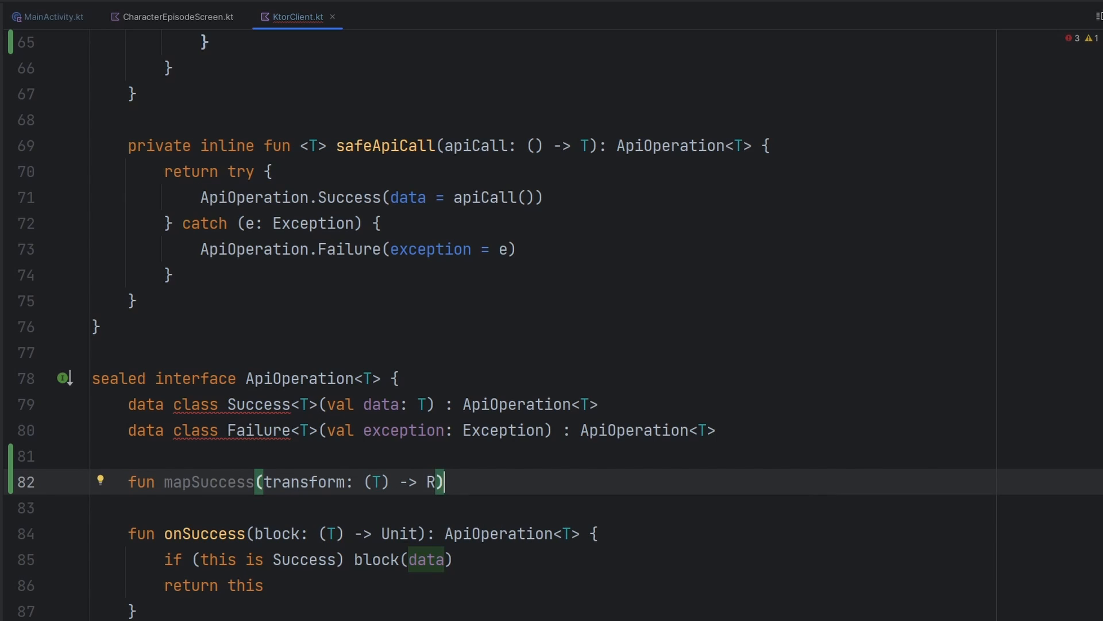
type(": Api")
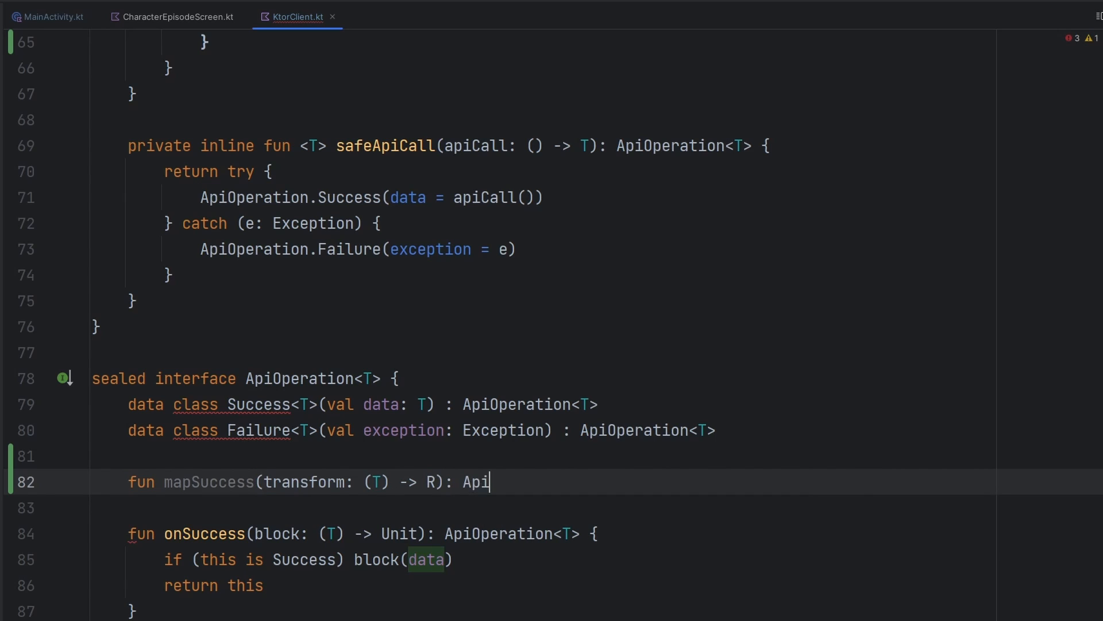
type("Operation<R> {")
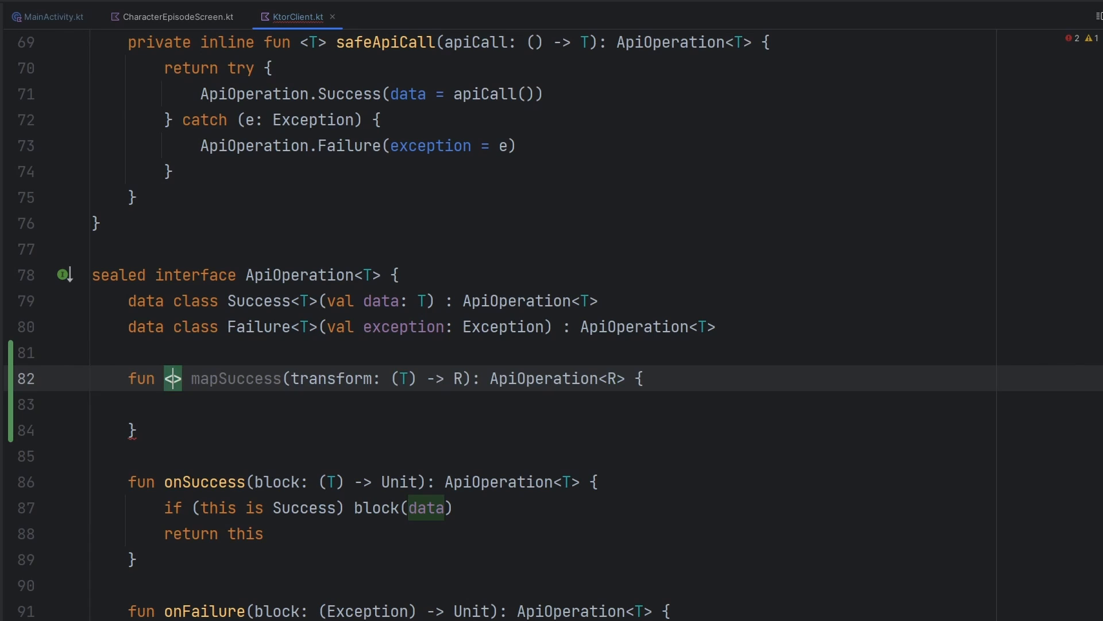
type("<R>")
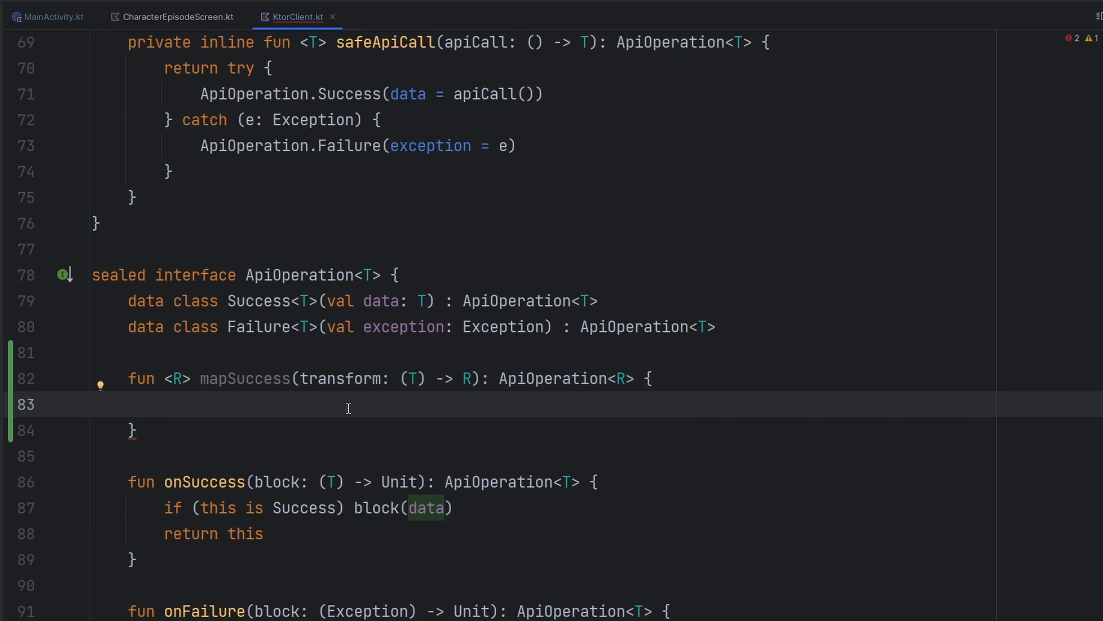
Fill mapSuccess with 'return when (this)': Success(transform(data)) and Failure(exception).
type("return th")
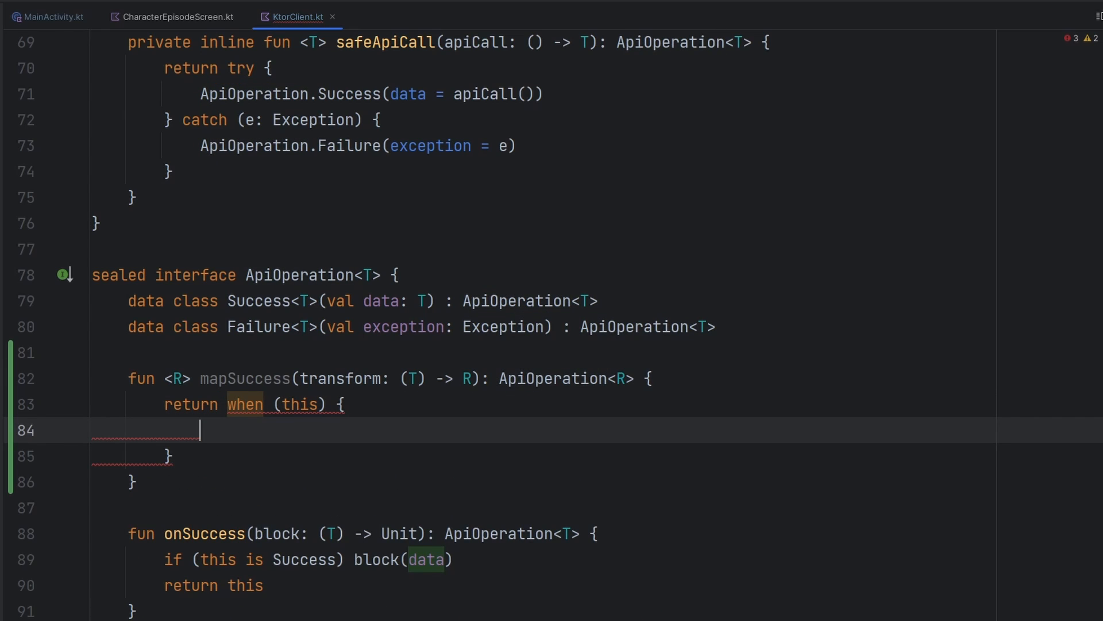
type("is Success")
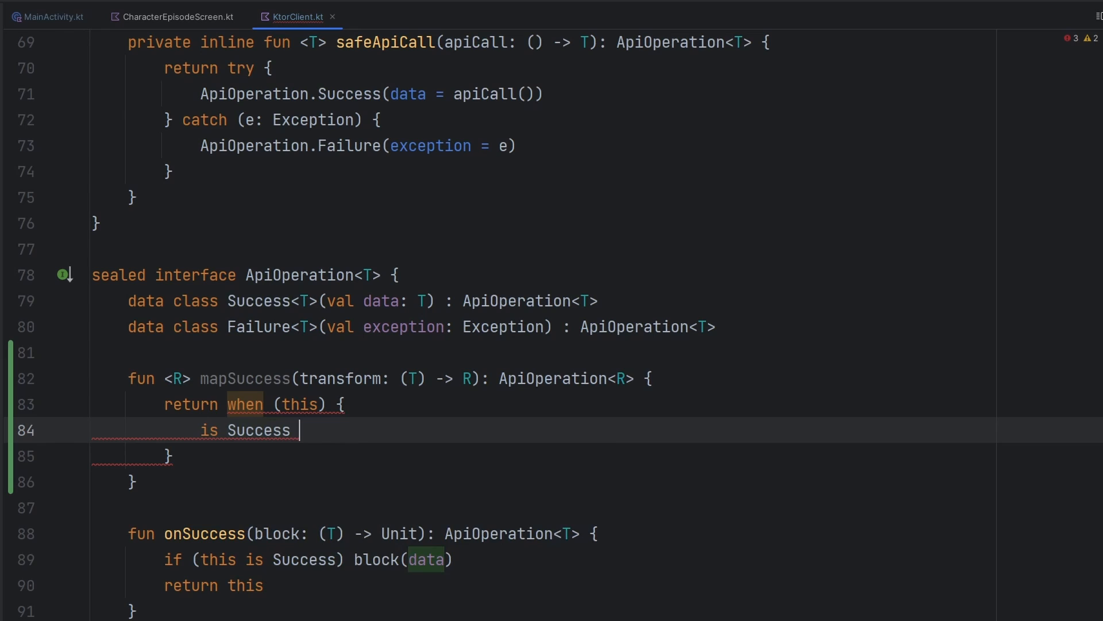
type("-> Success")
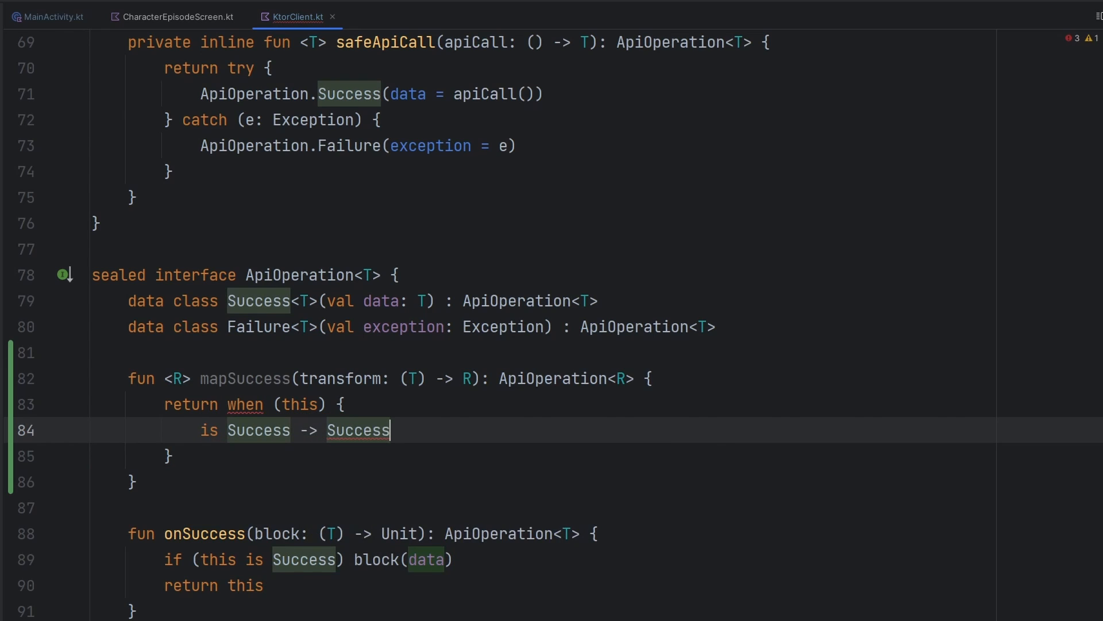
type("()")
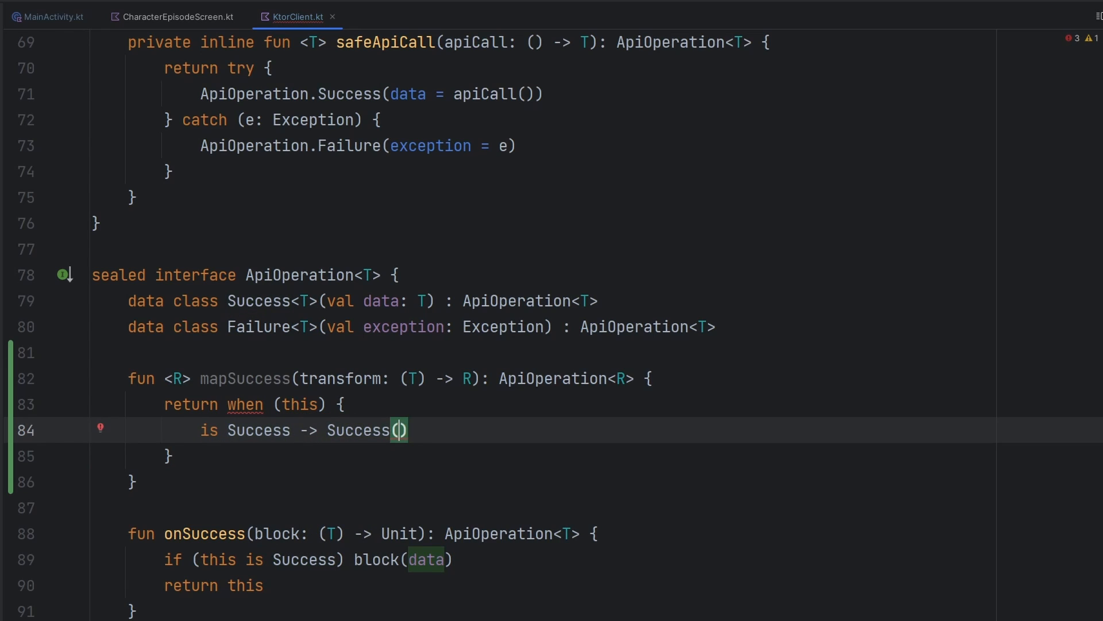
type("tra")
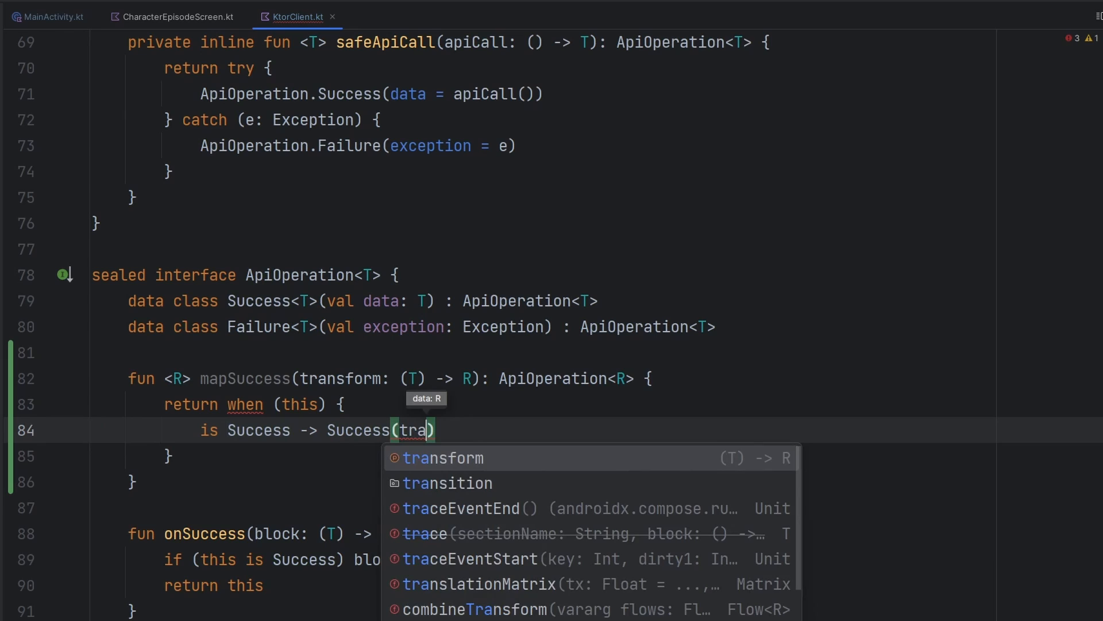
left_click(443, 458)
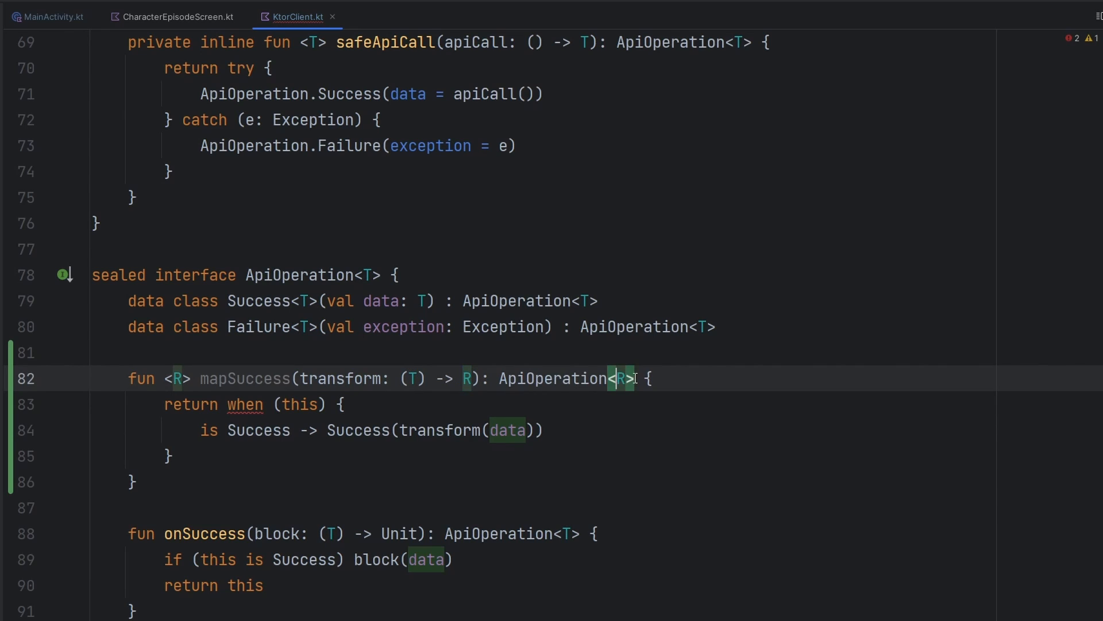
double_click(553, 378)
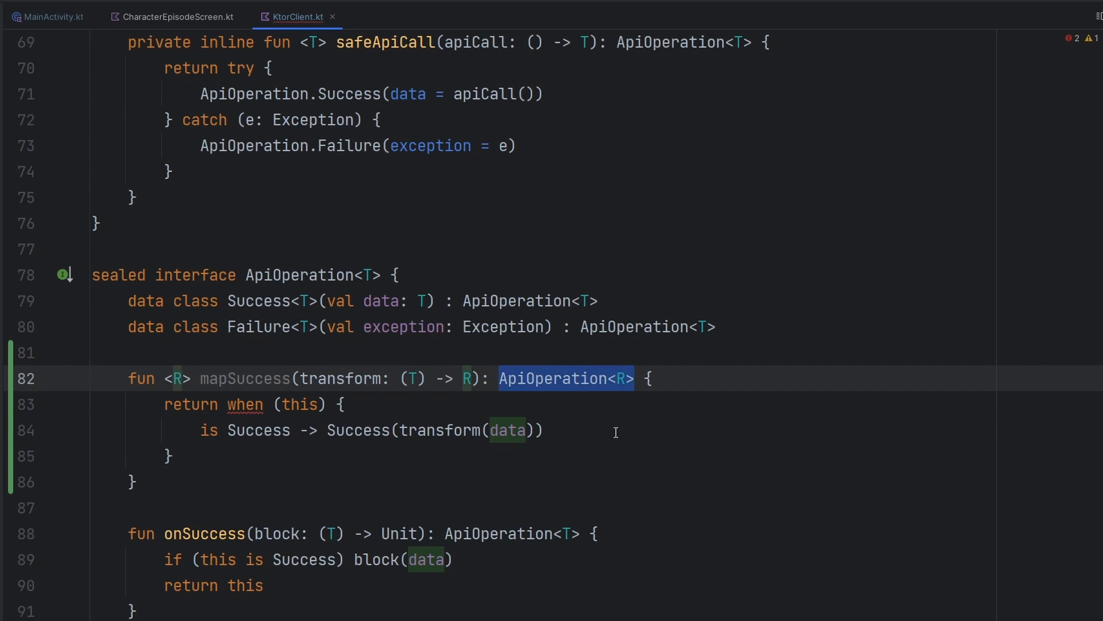
type("is")
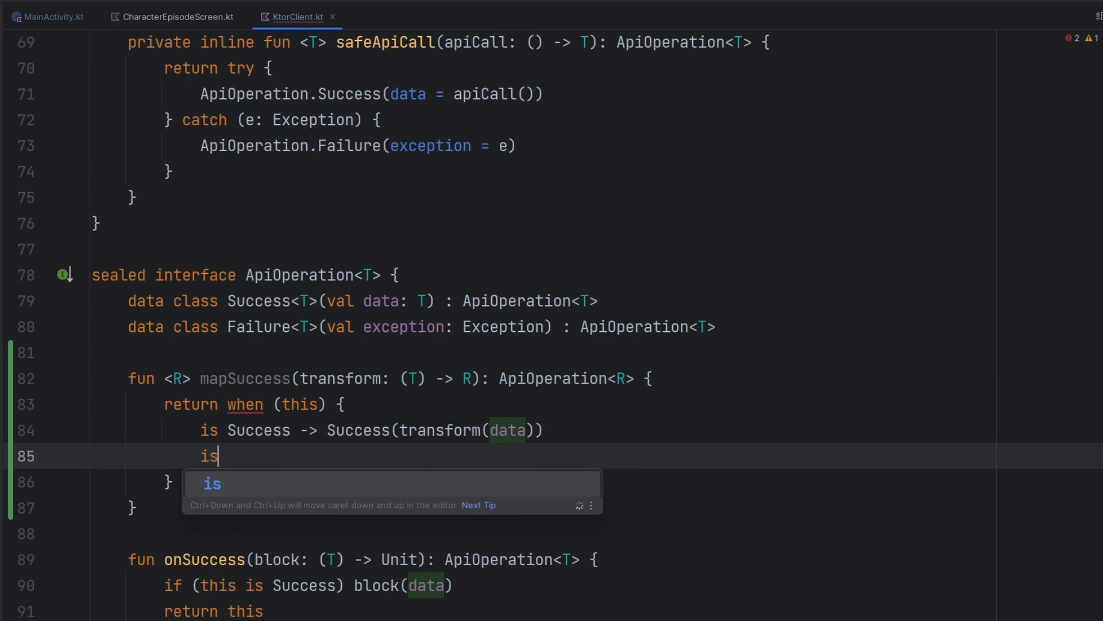
type("Failure ->")
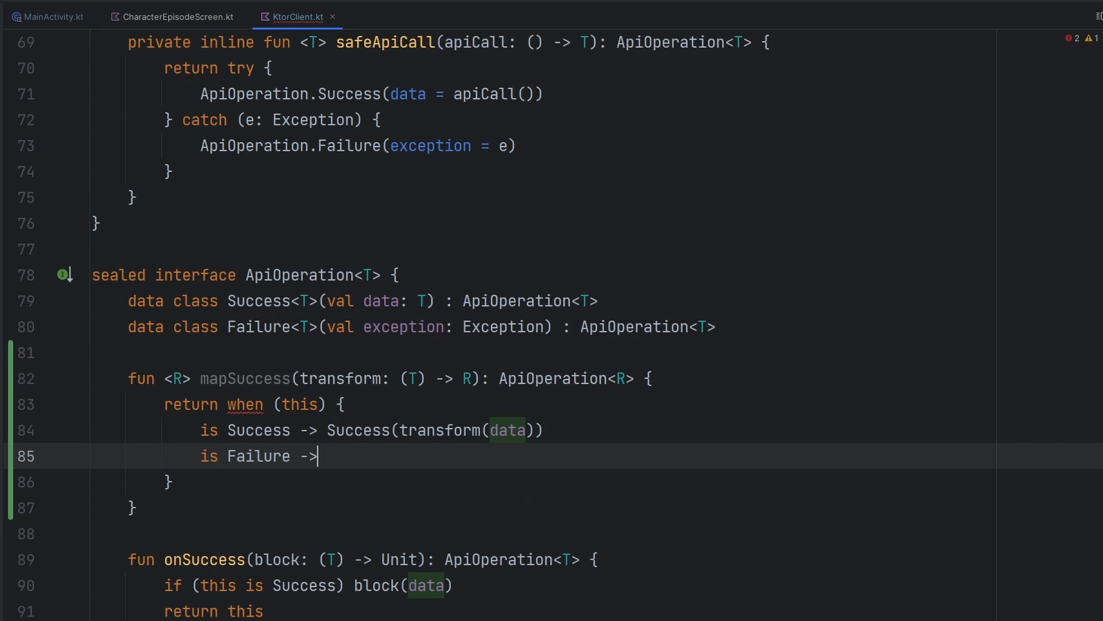
type("Failure(exception")
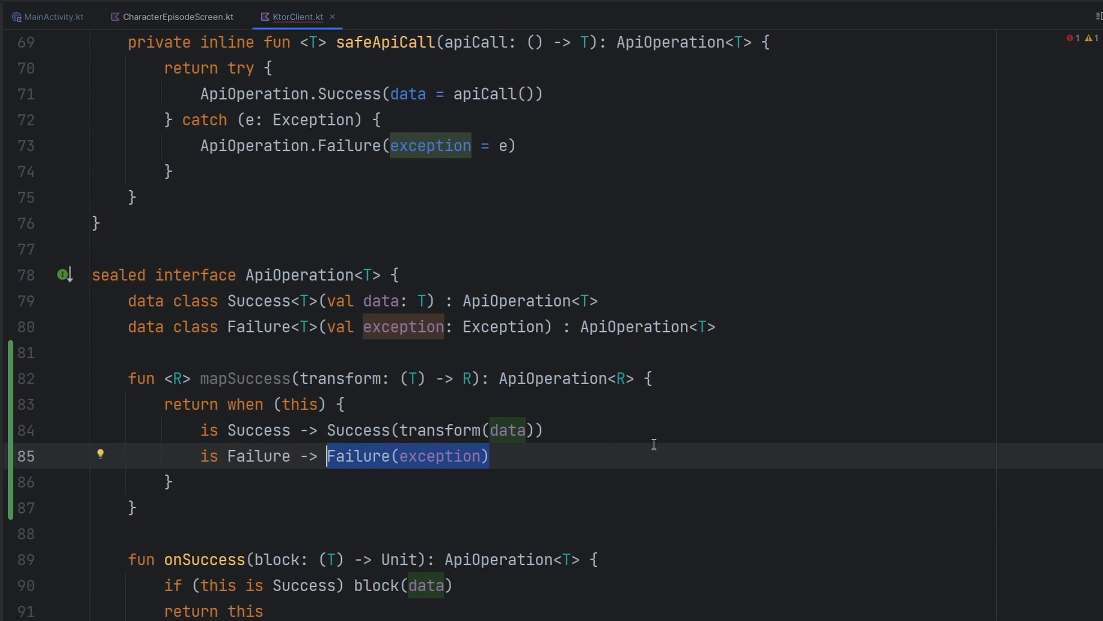
mouse_move(516, 469)
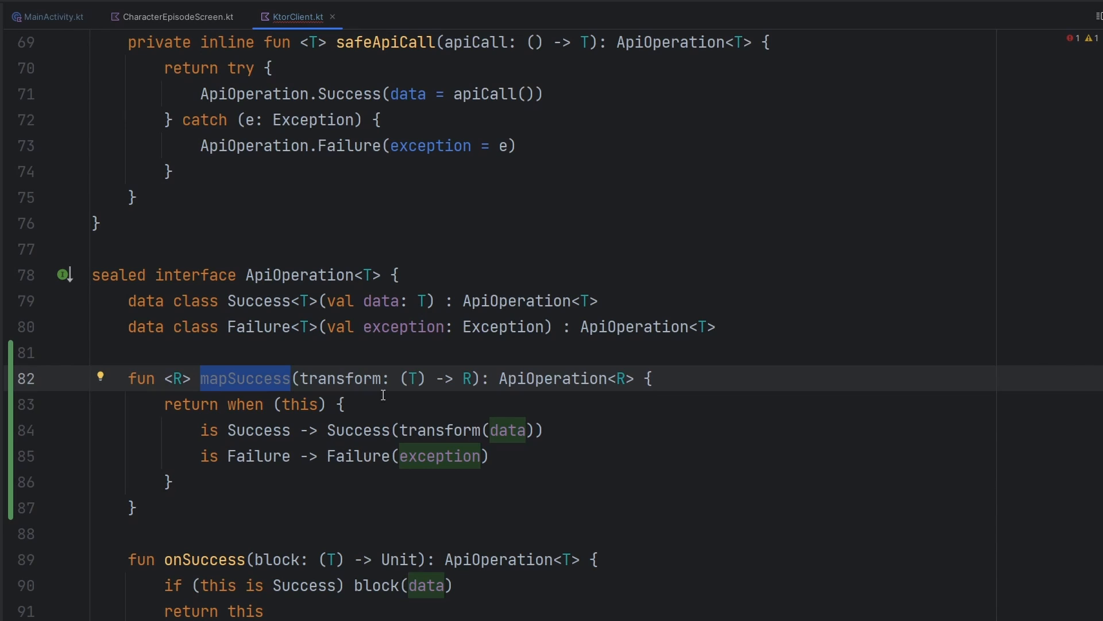
mouse_move(327, 430)
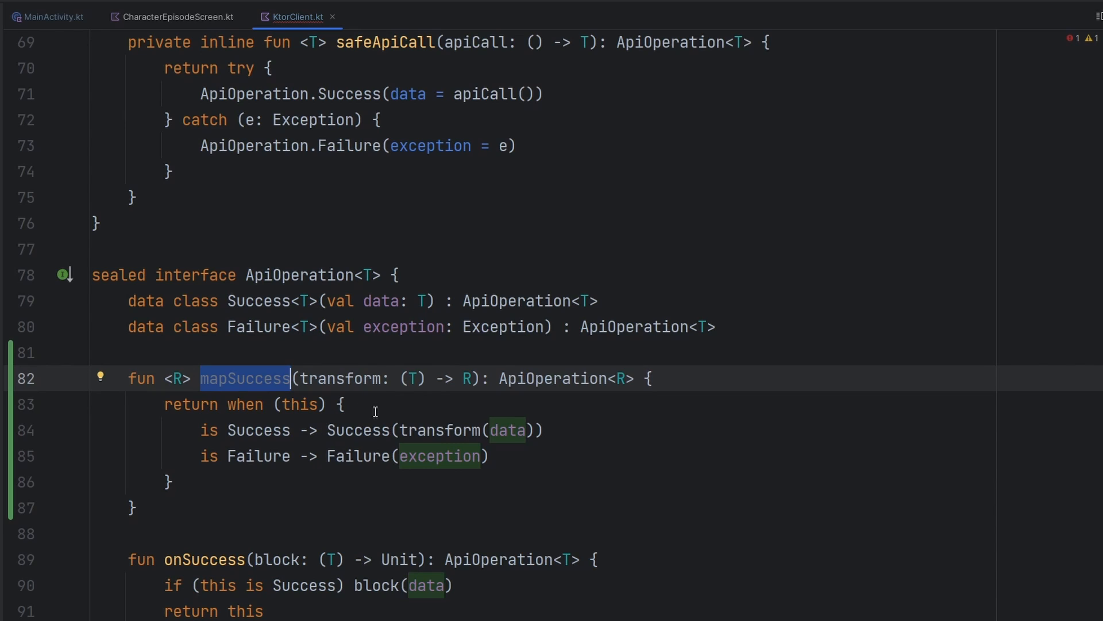
mouse_move(212, 429)
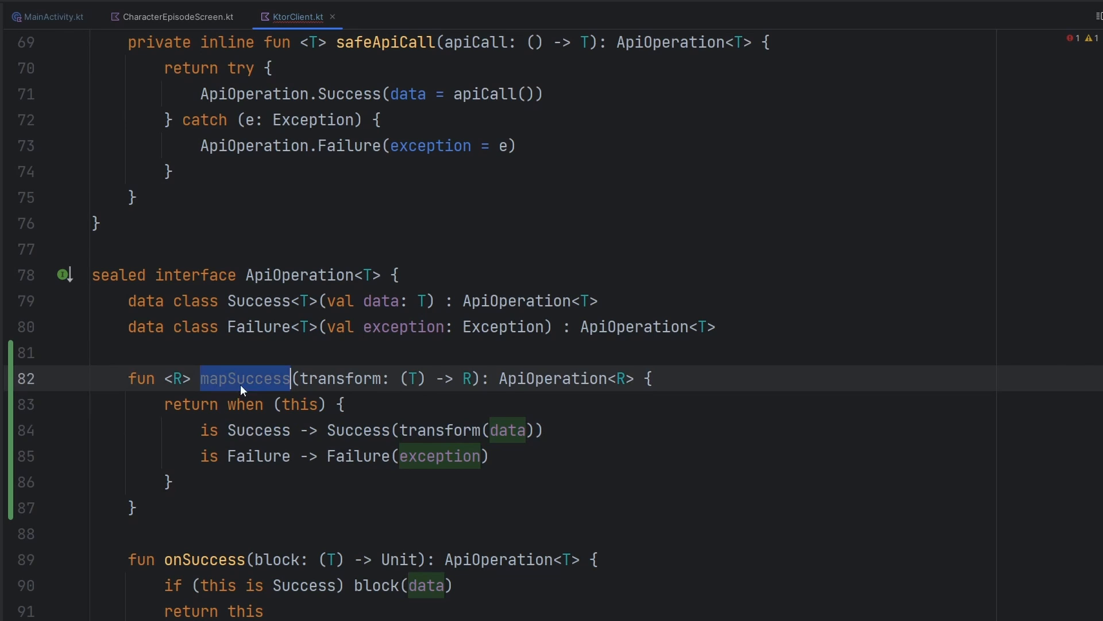
Highlight all usages of ApiOperation and double-click a word further down the code.
left_click(324, 274)
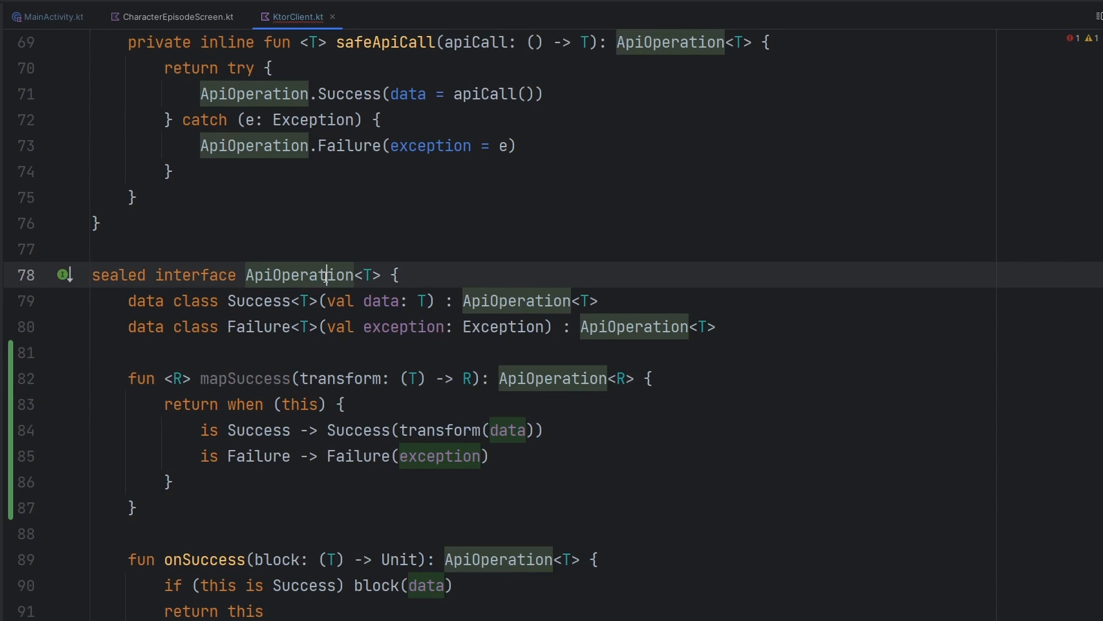
double_click(258, 430)
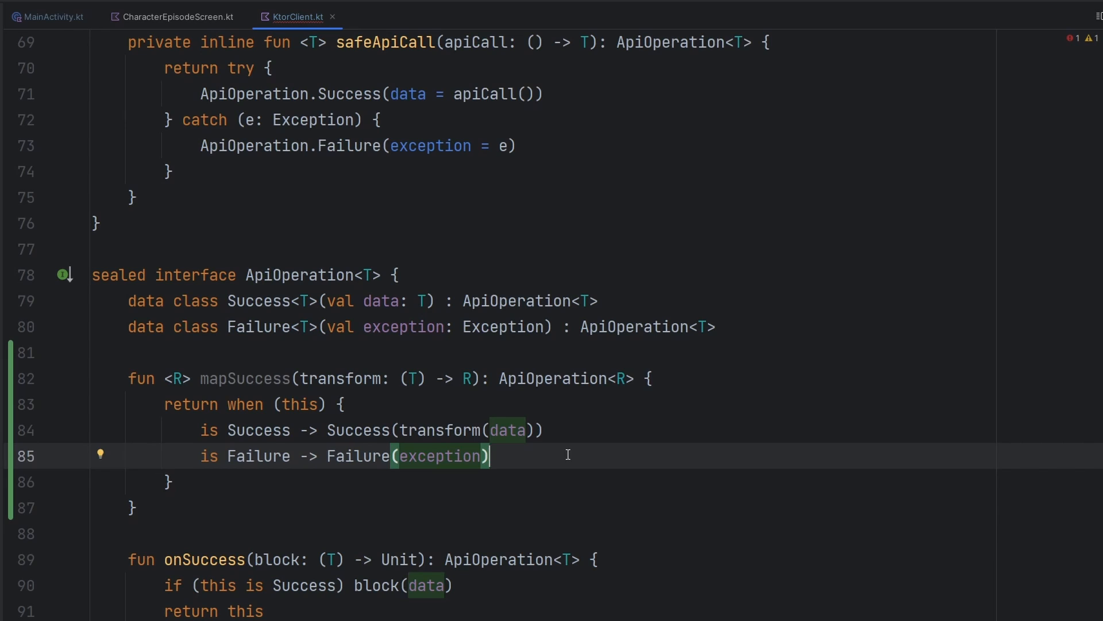
mouse_move(391, 405)
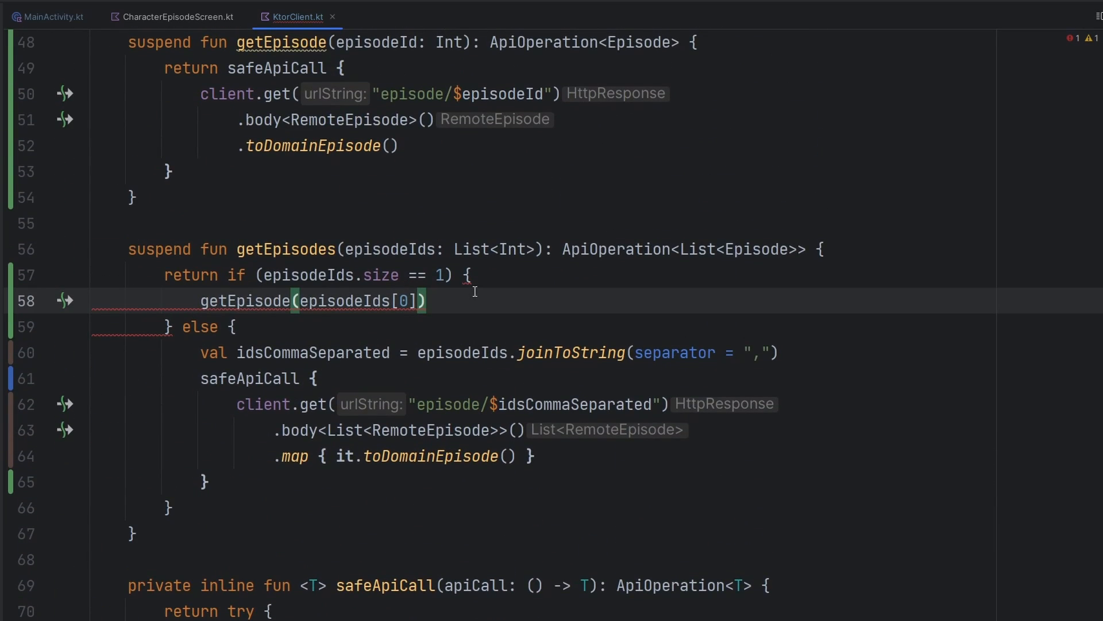
Chain .mapSuccess { listOf(it) } onto getEpisode(episodeIds[0]) in the single-ID branch.
type(".")
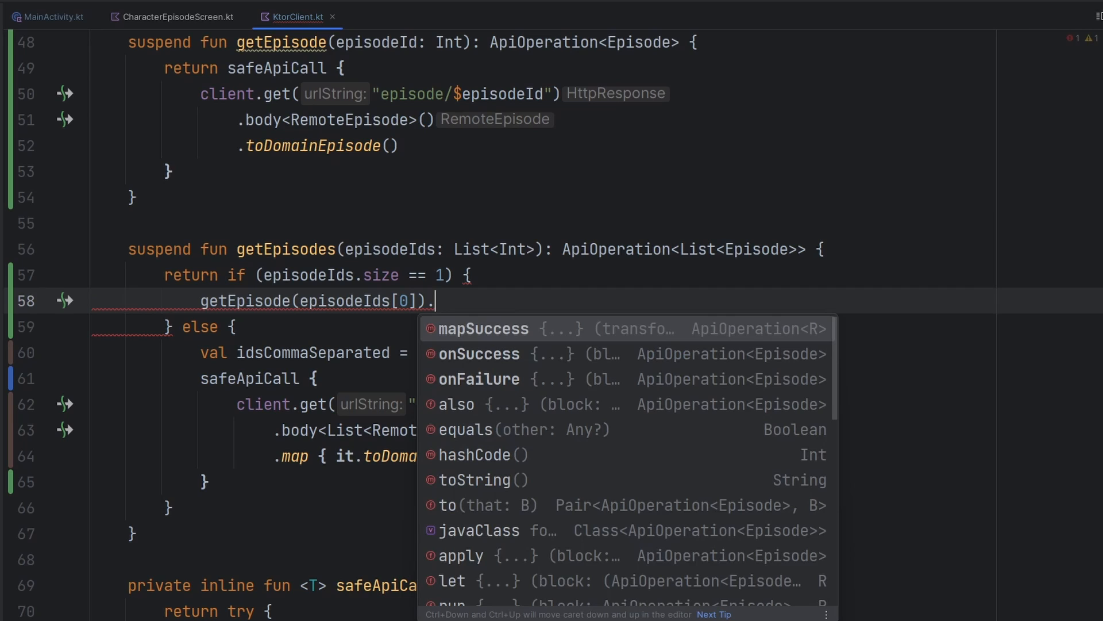
left_click(482, 328)
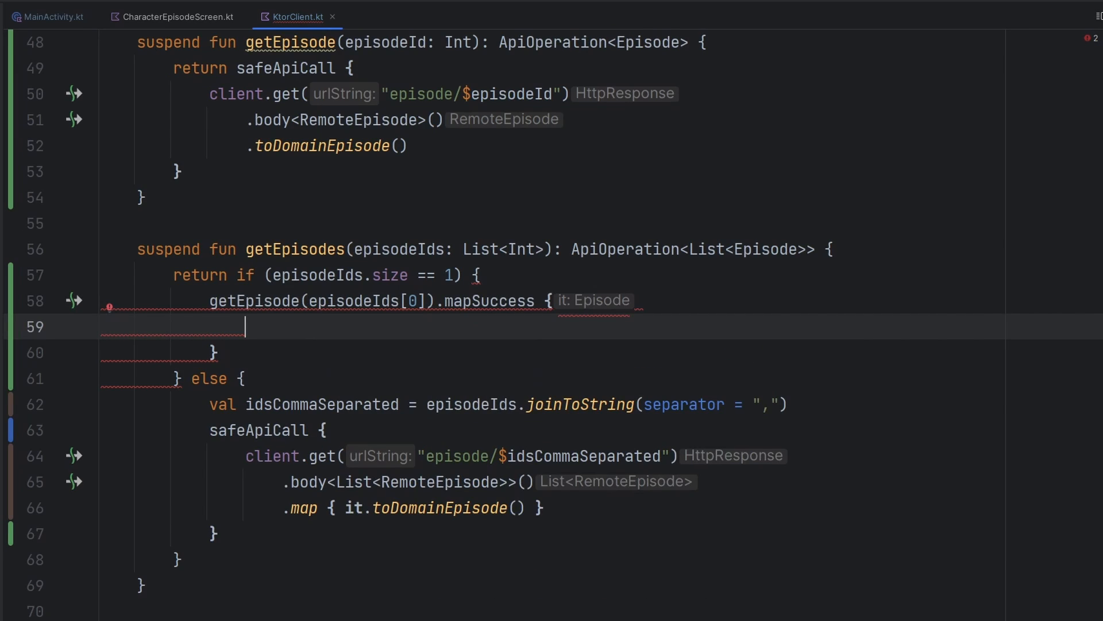
mouse_move(434, 321)
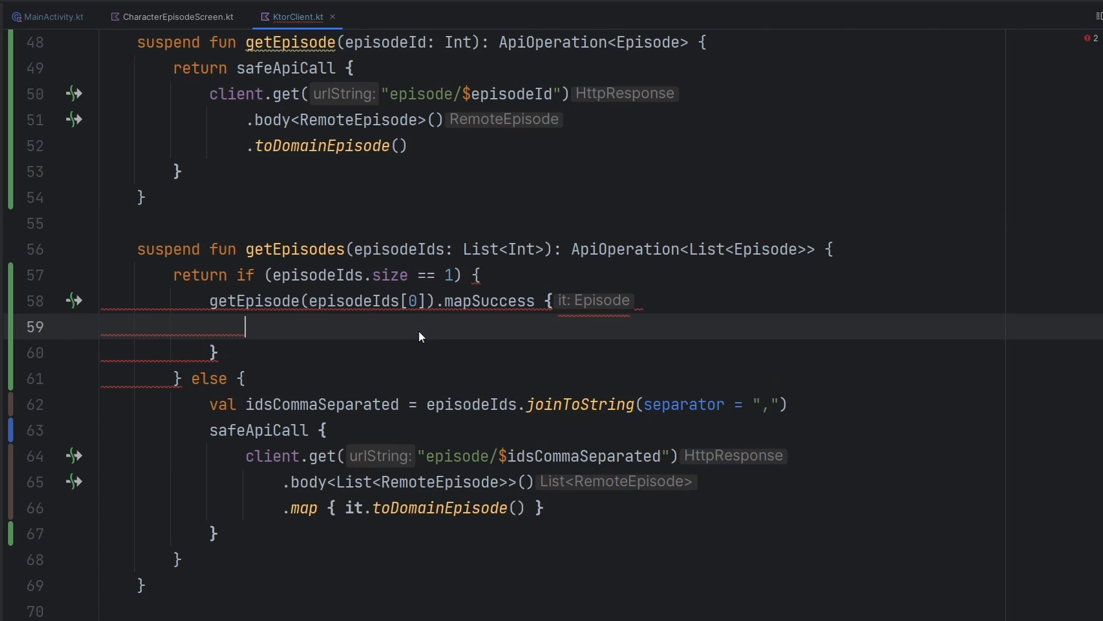
type("listOf(it")
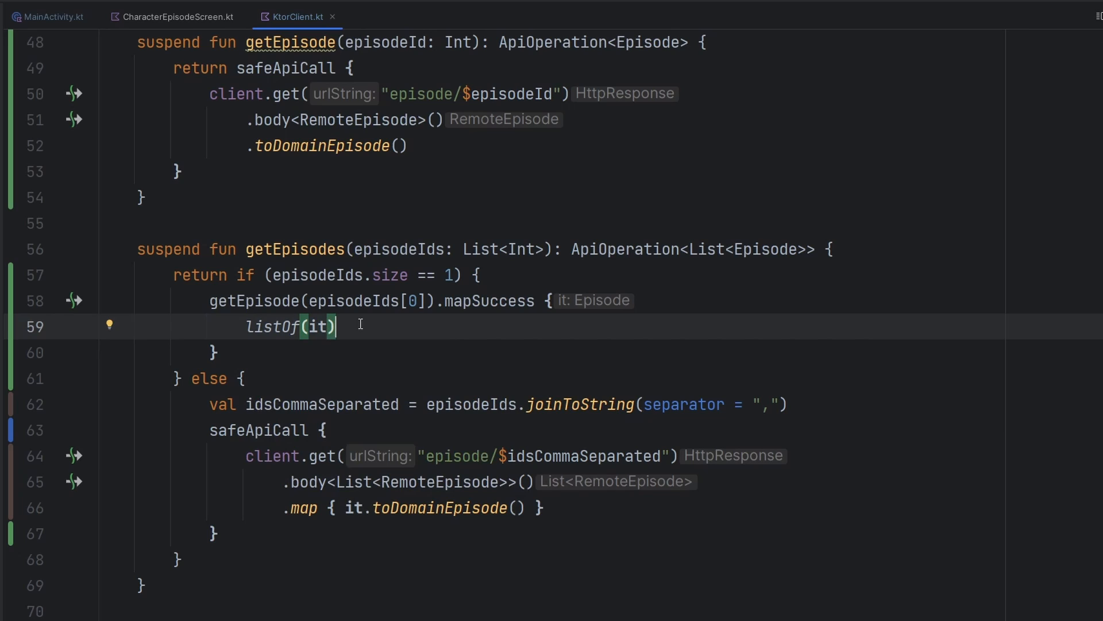
left_click_drag(211, 301, 219, 352)
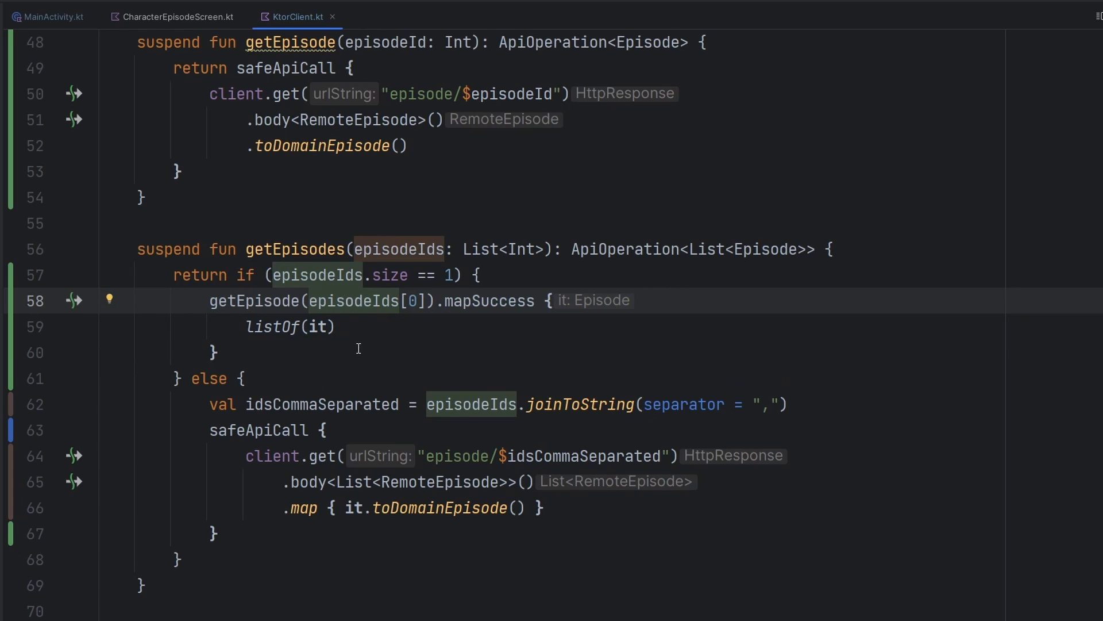
mouse_move(423, 326)
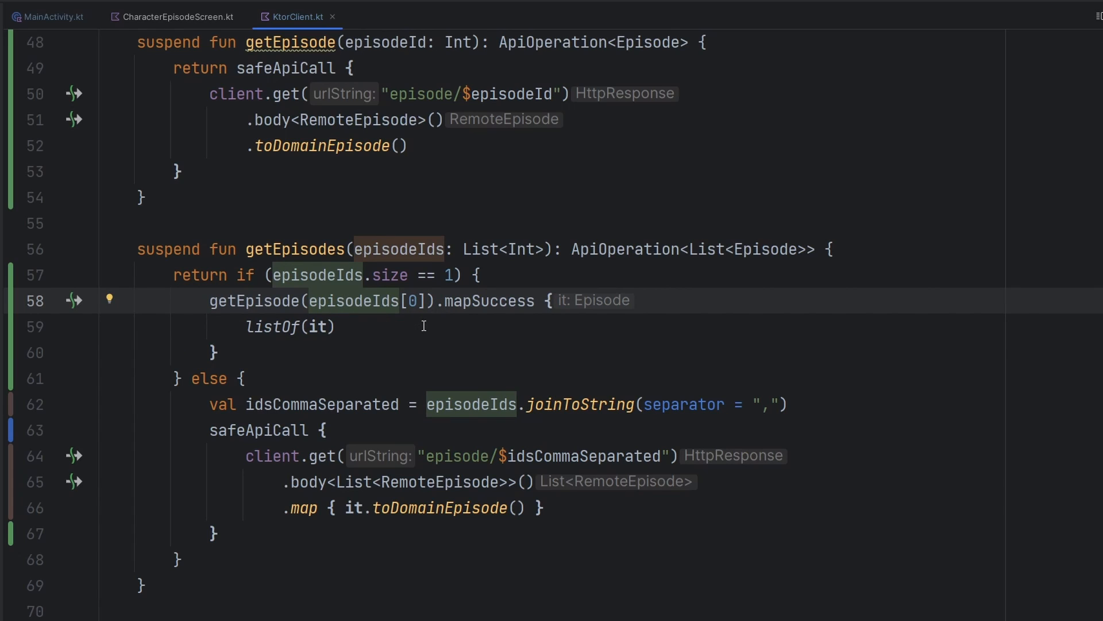
mouse_move(465, 322)
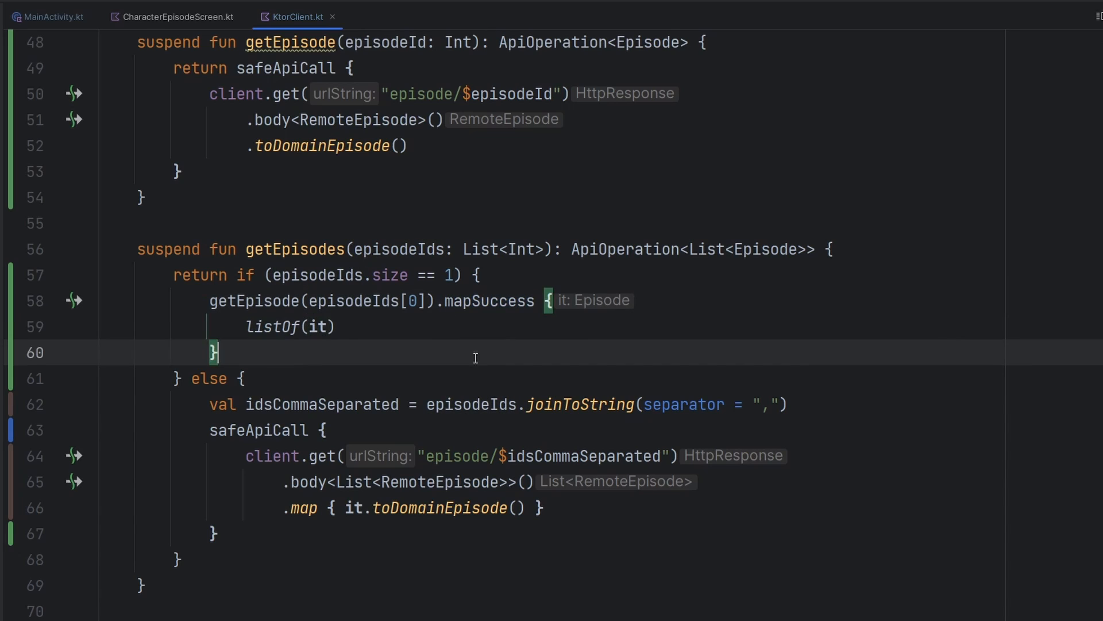
left_click_drag(219, 353, 524, 301)
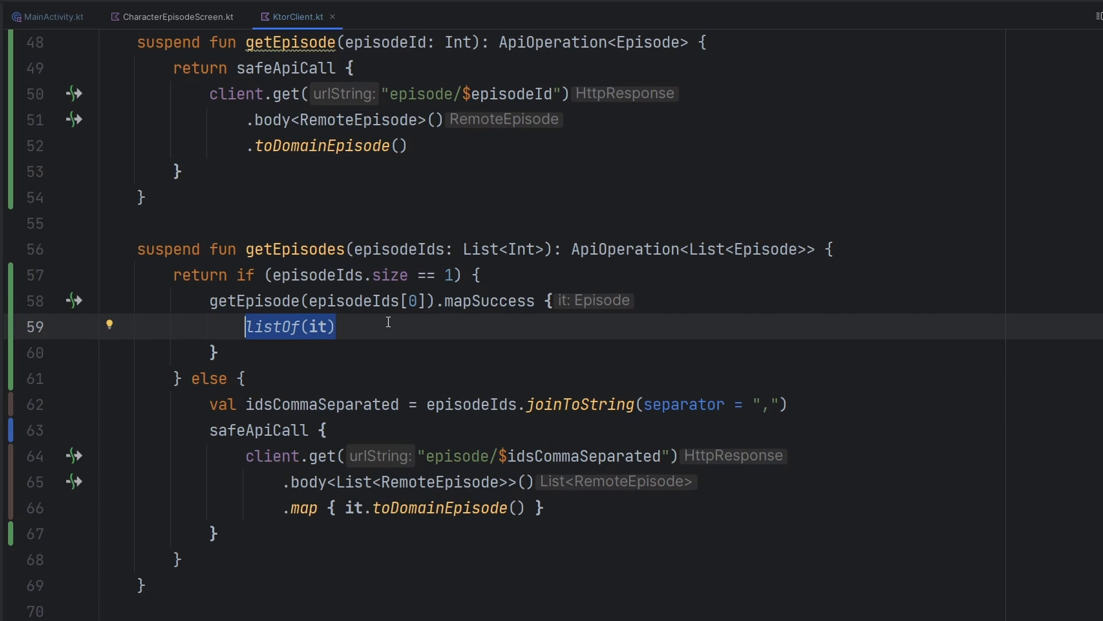
mouse_move(361, 328)
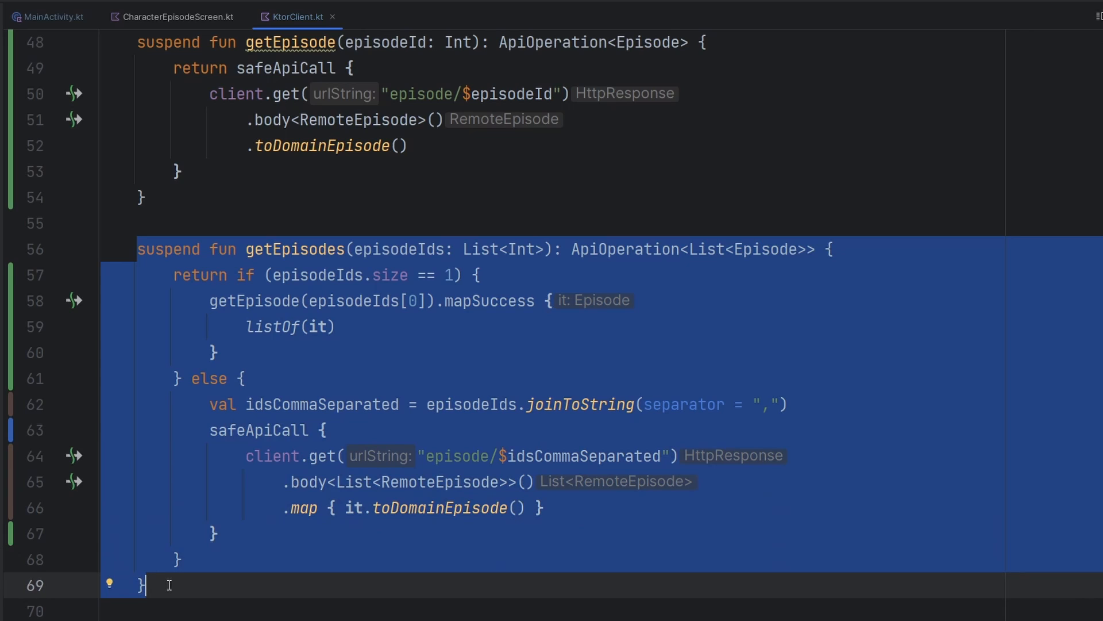
mouse_move(325, 376)
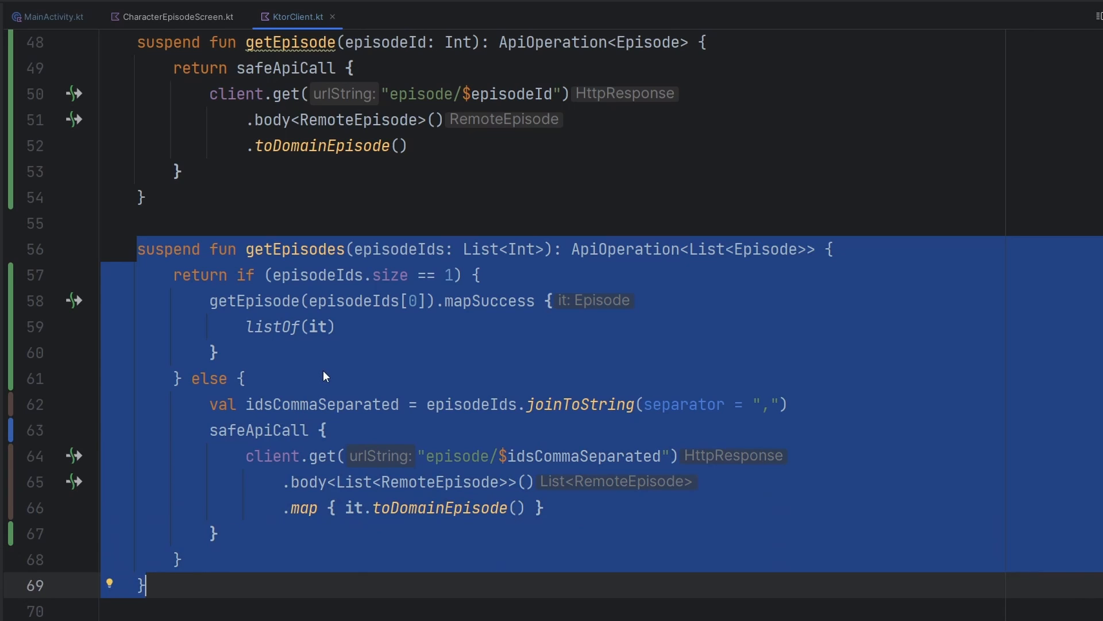
left_click(293, 249)
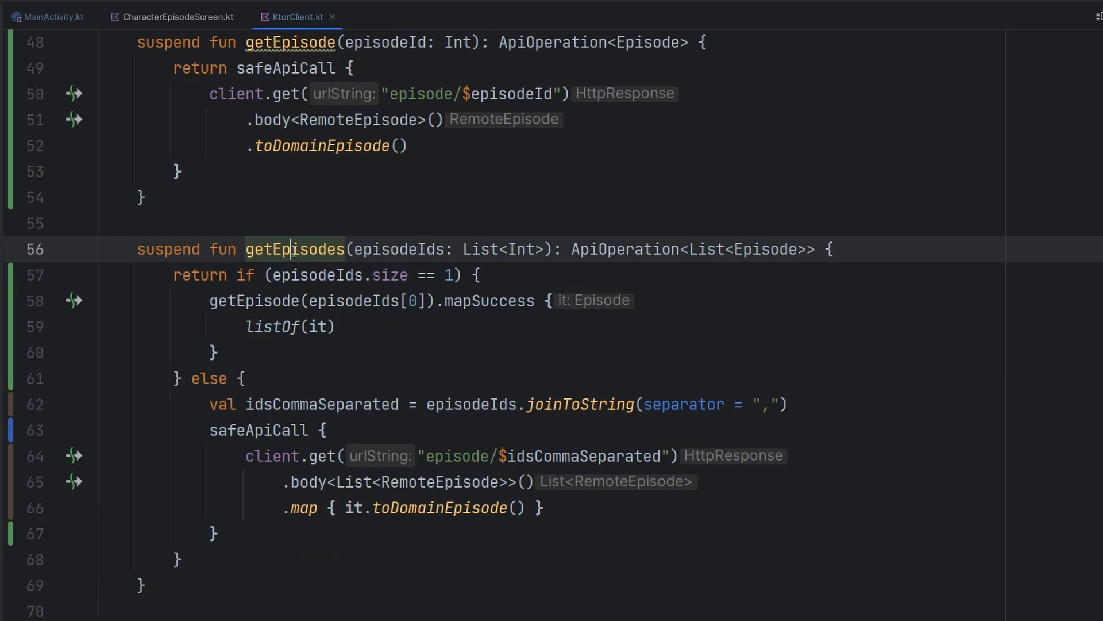
mouse_move(293, 249)
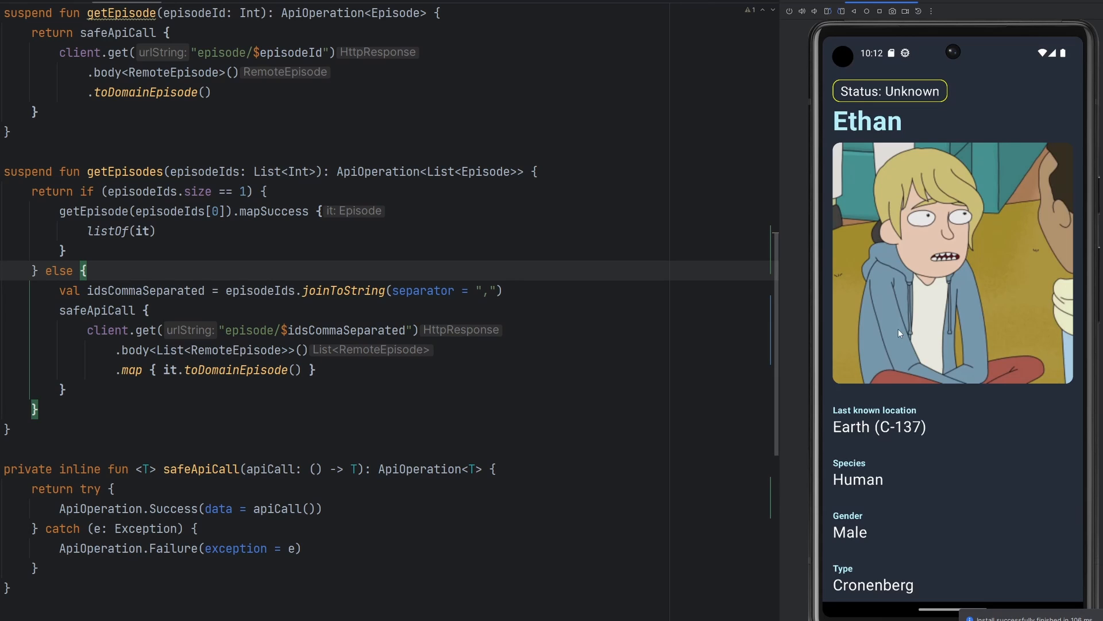
Scroll Ethan's details and open his episode list showing S1 E3, Anatomy Park.
scroll("down", 3)
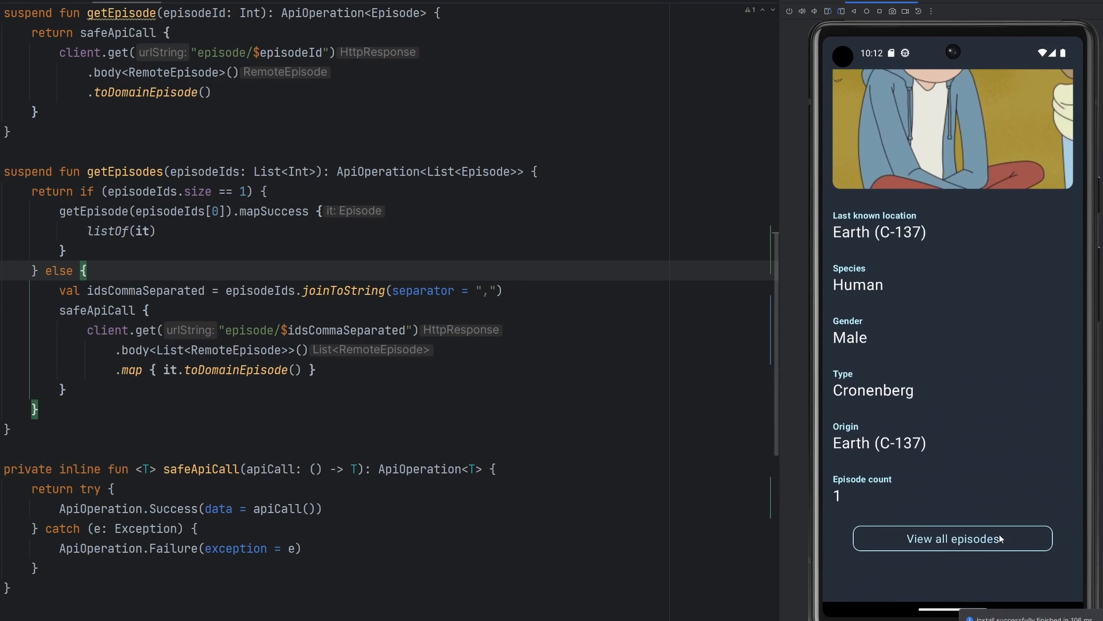
left_click(952, 538)
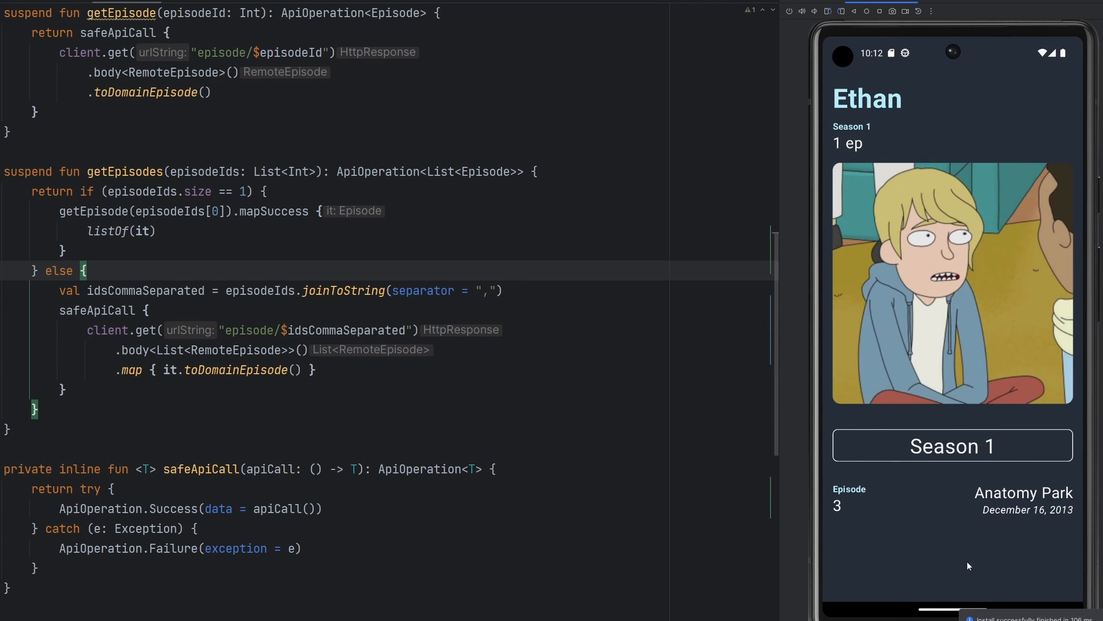
mouse_move(973, 564)
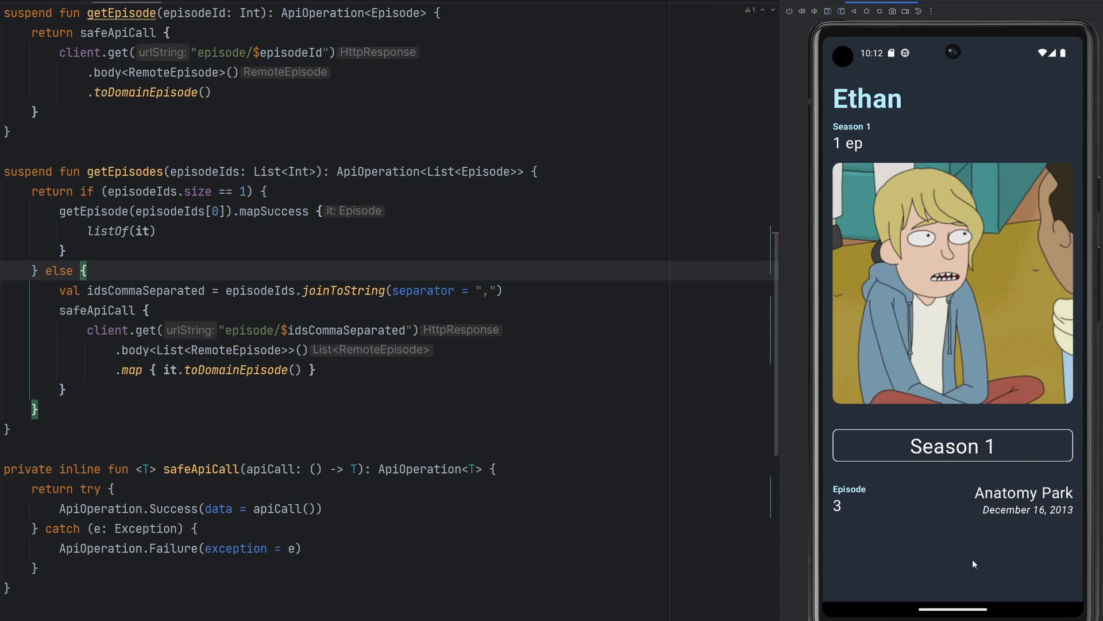
mouse_move(999, 534)
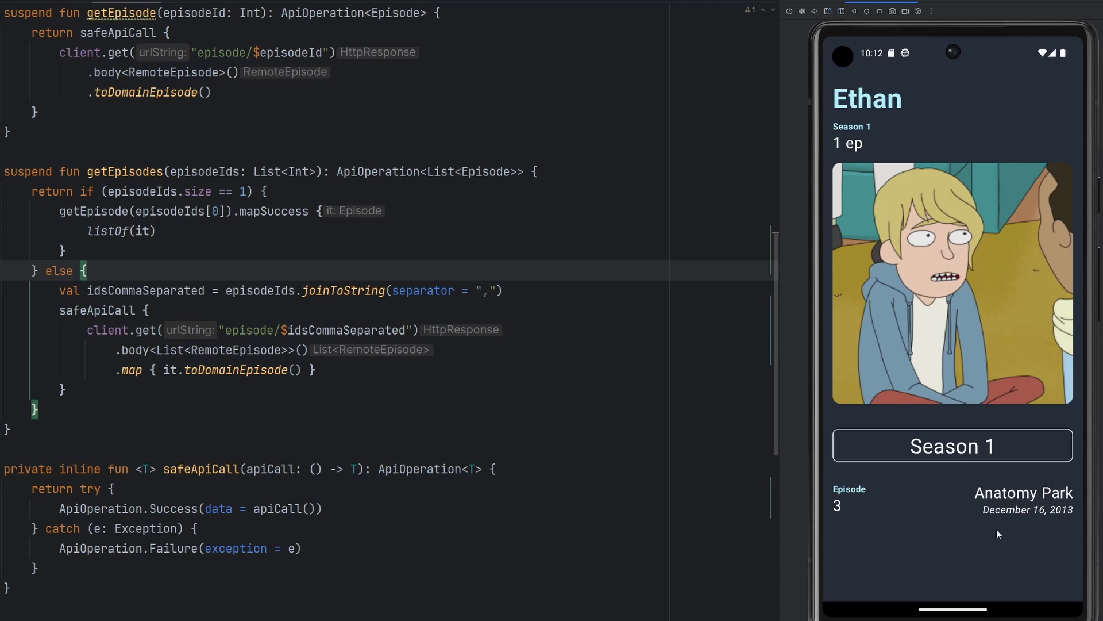
mouse_move(1016, 532)
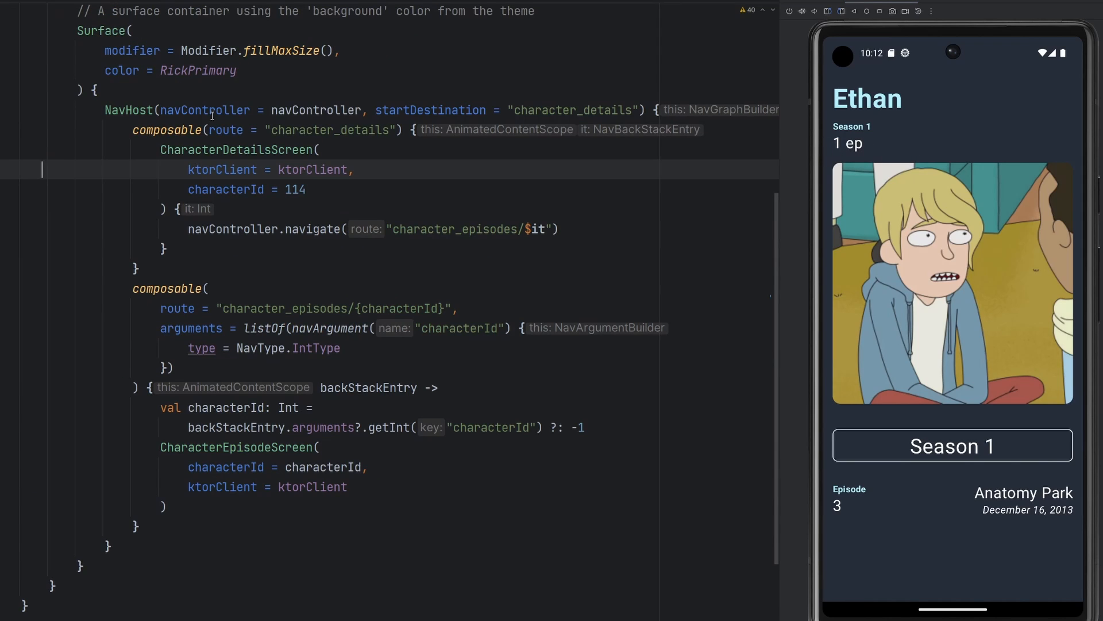
Set characterId to 4 and open Beth Smith's full episode list, browsing her seasons.
type("4")
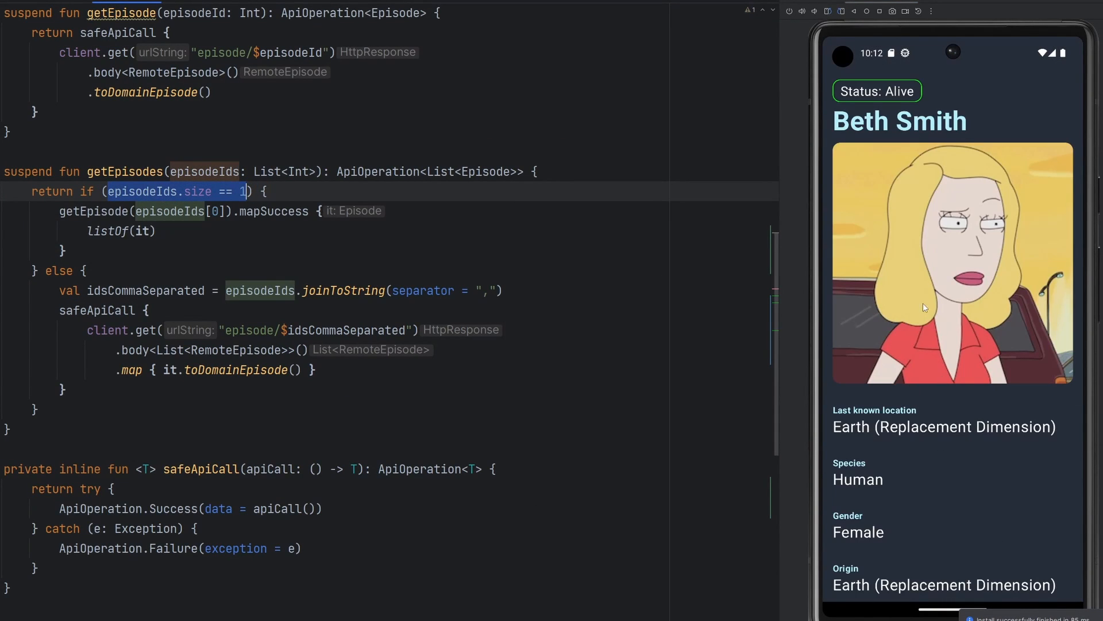
scroll("down", 3)
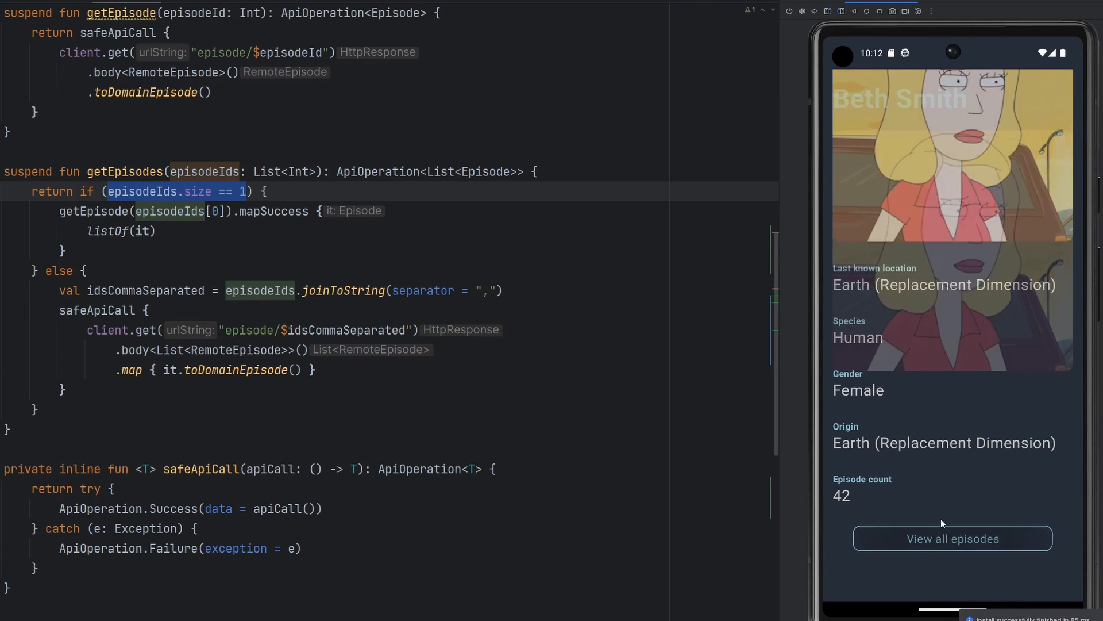
left_click(953, 538)
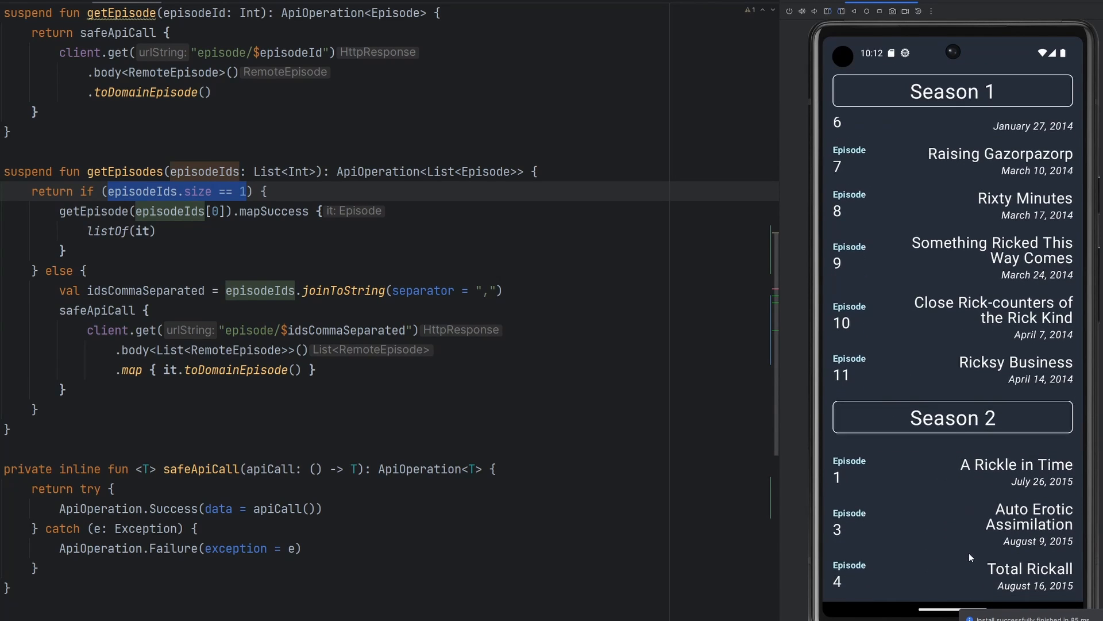
scroll("down", 3)
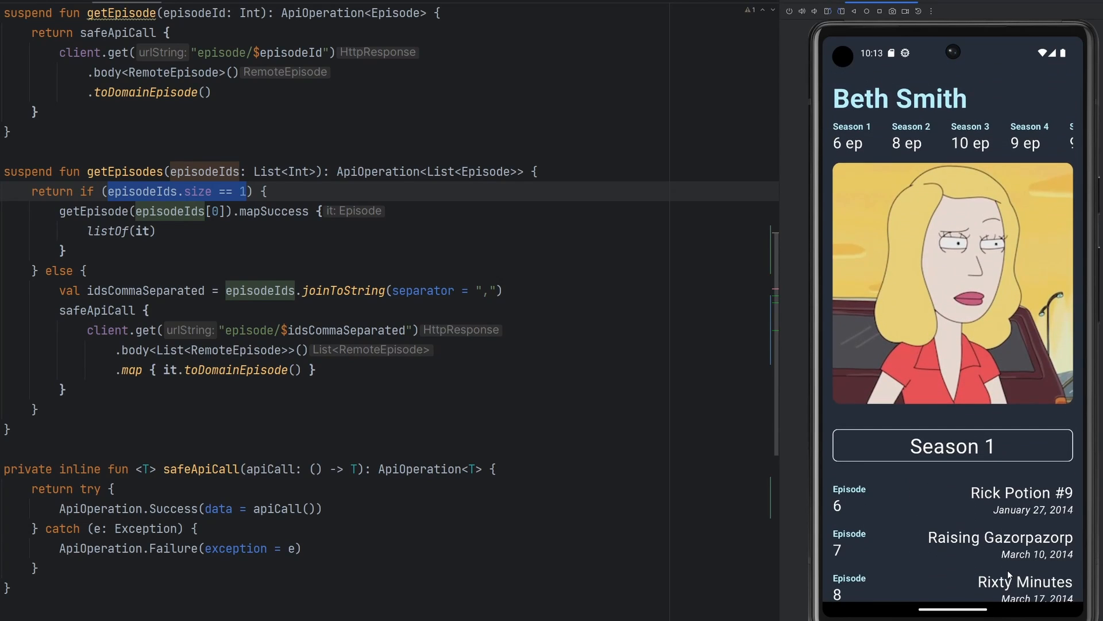
mouse_move(237, 460)
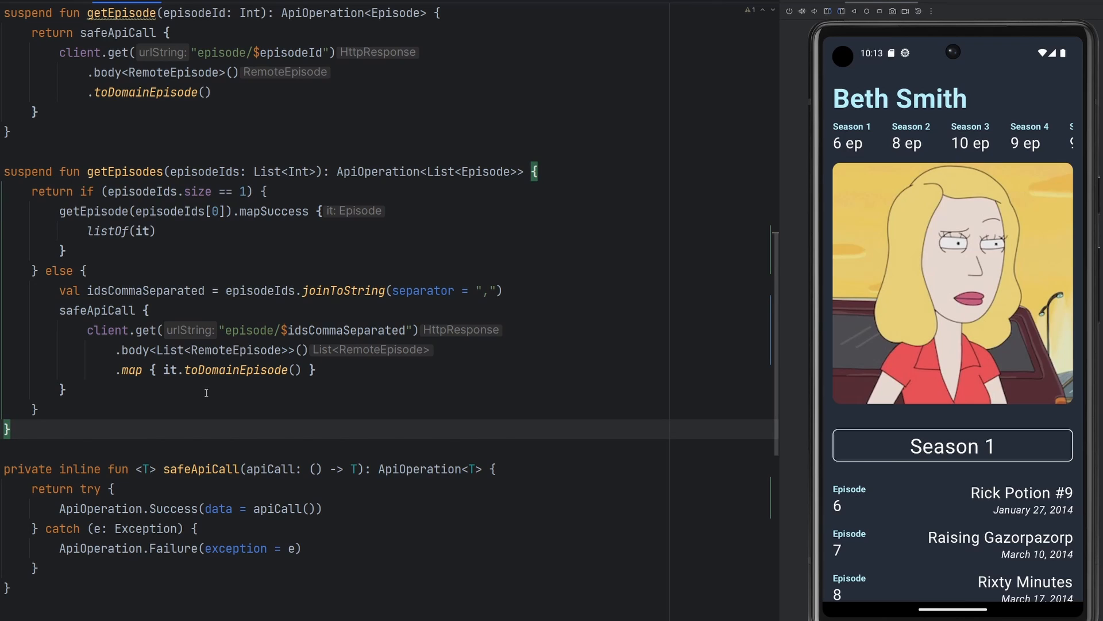
left_click_drag(31, 191, 38, 407)
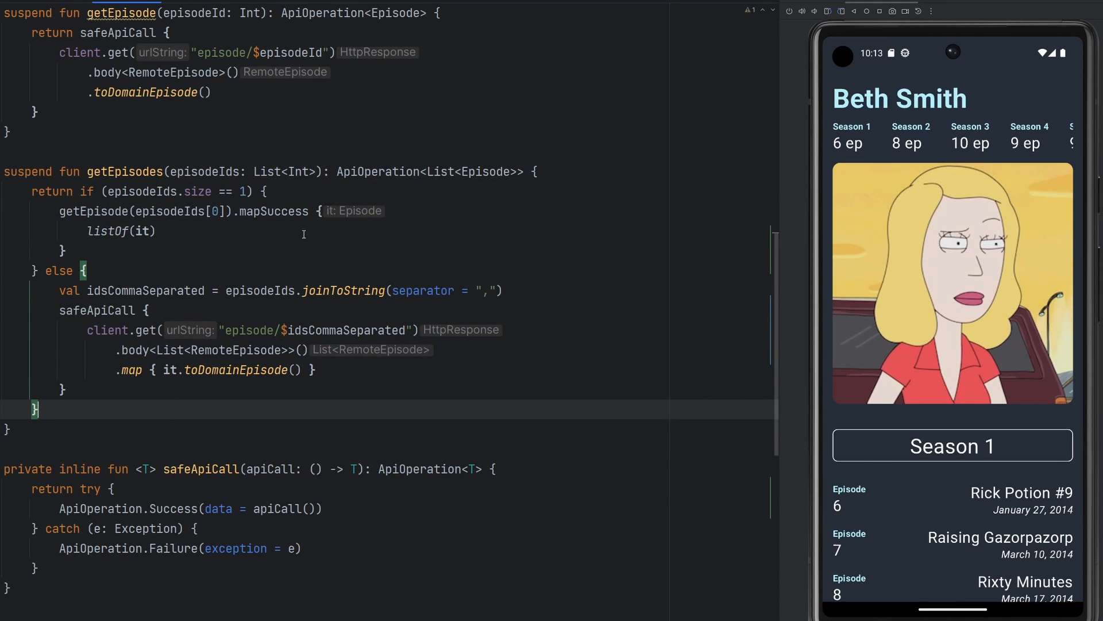
scroll("down", 3)
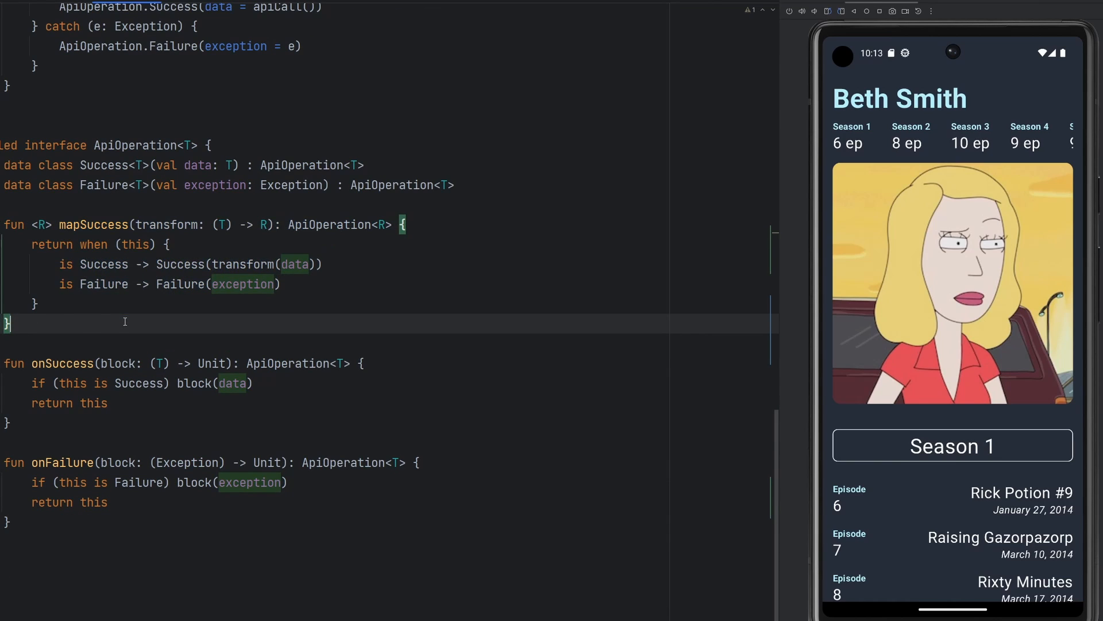
mouse_move(178, 294)
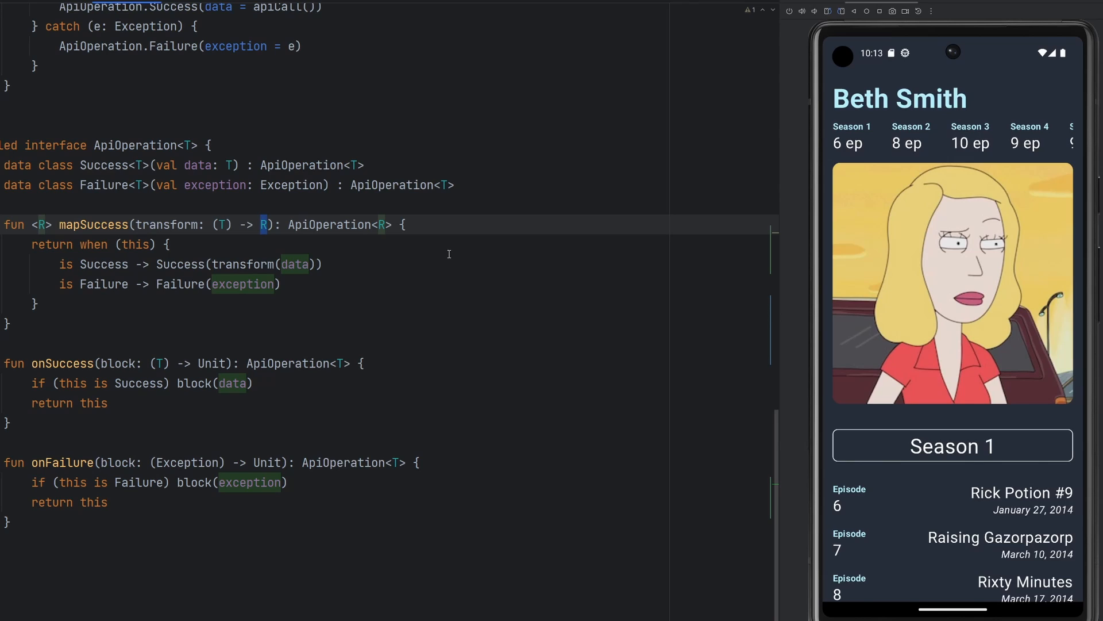
mouse_move(452, 257)
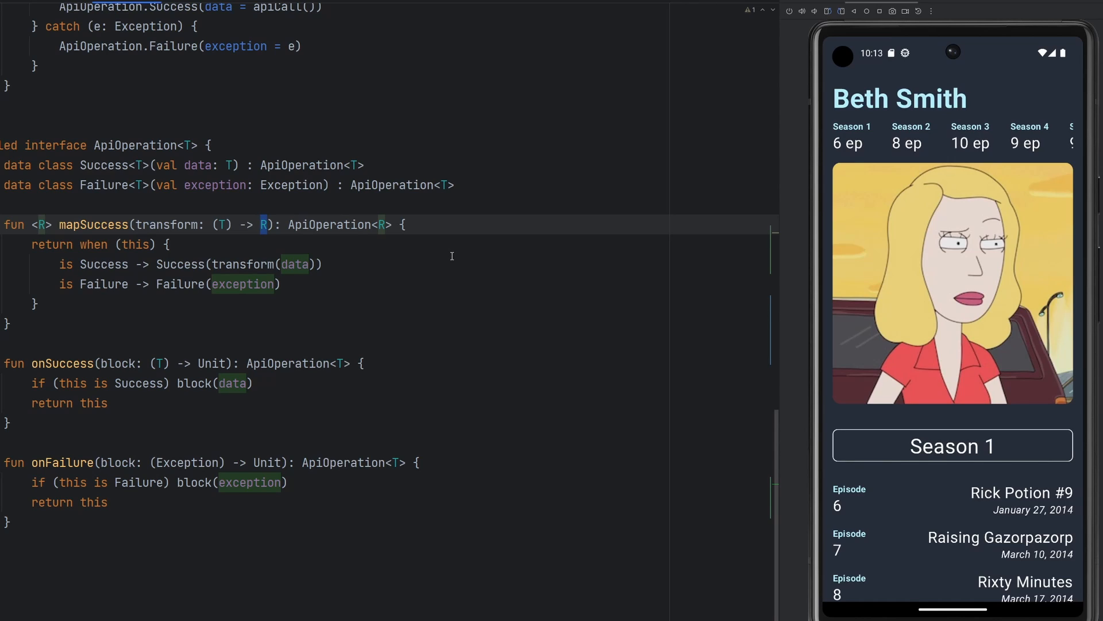